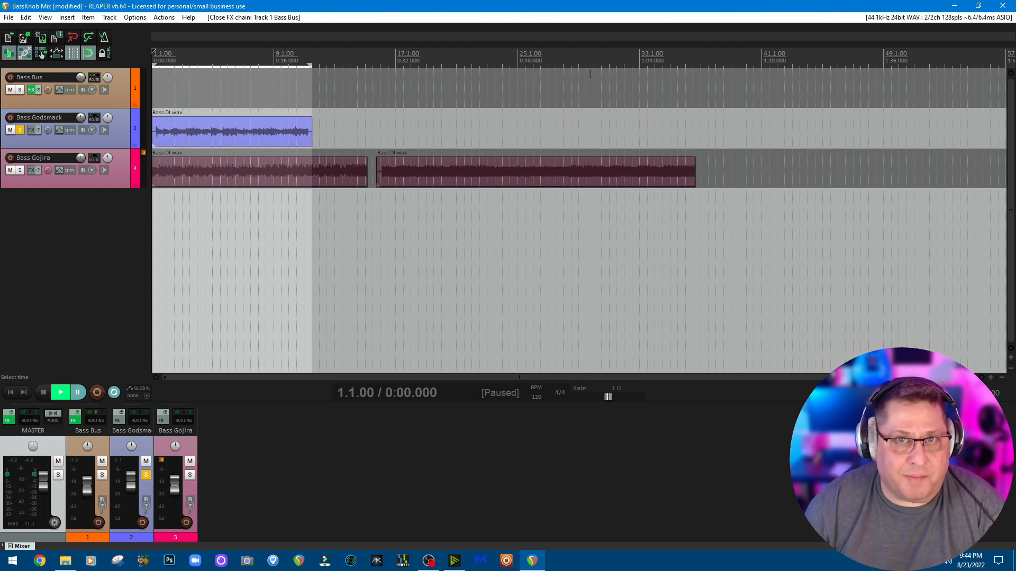
{"action": "mouse_move", "coordinate": [614, 171]}
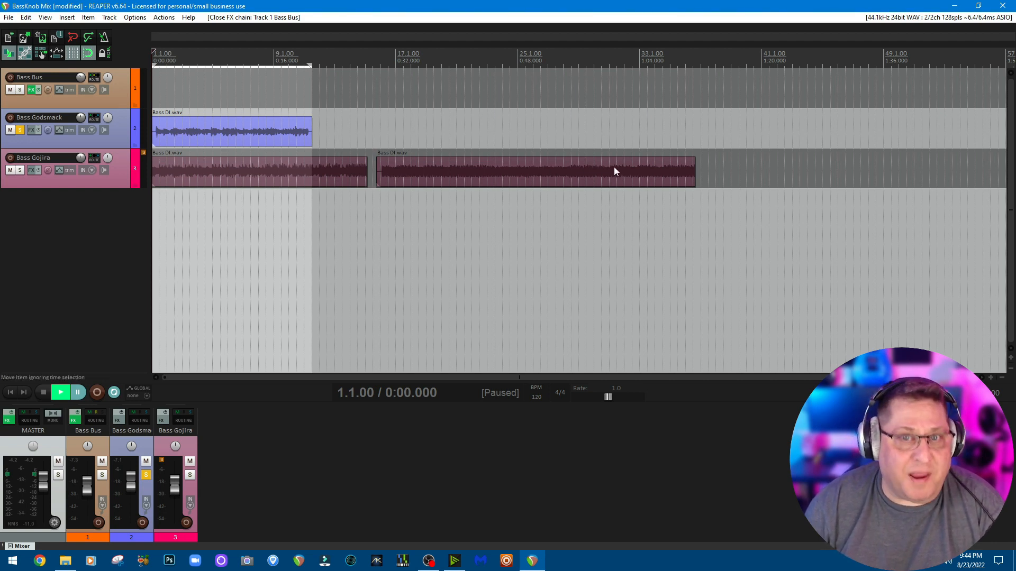
{"action": "mouse_move", "coordinate": [667, 181]}
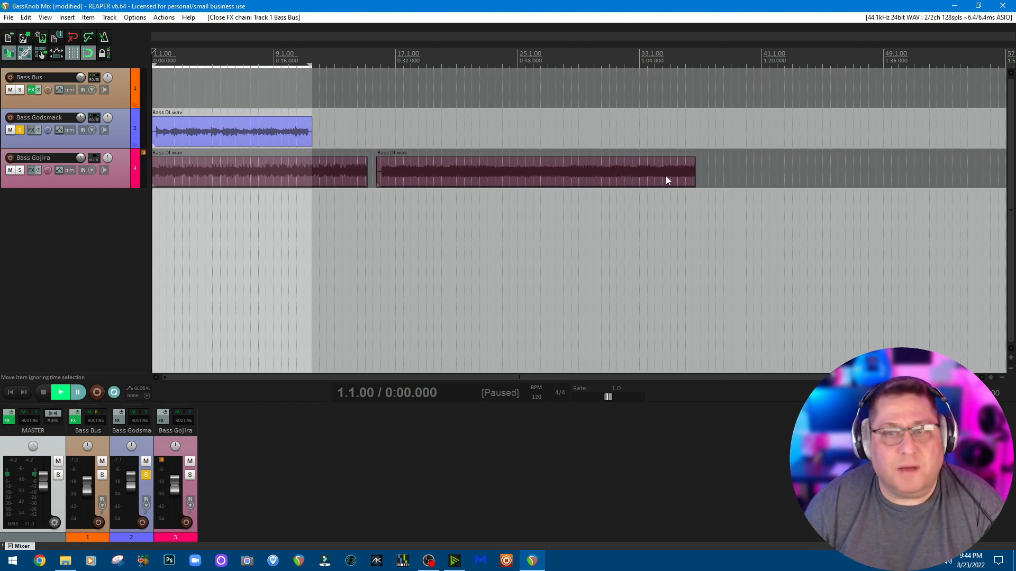
{"action": "mouse_move", "coordinate": [662, 178]}
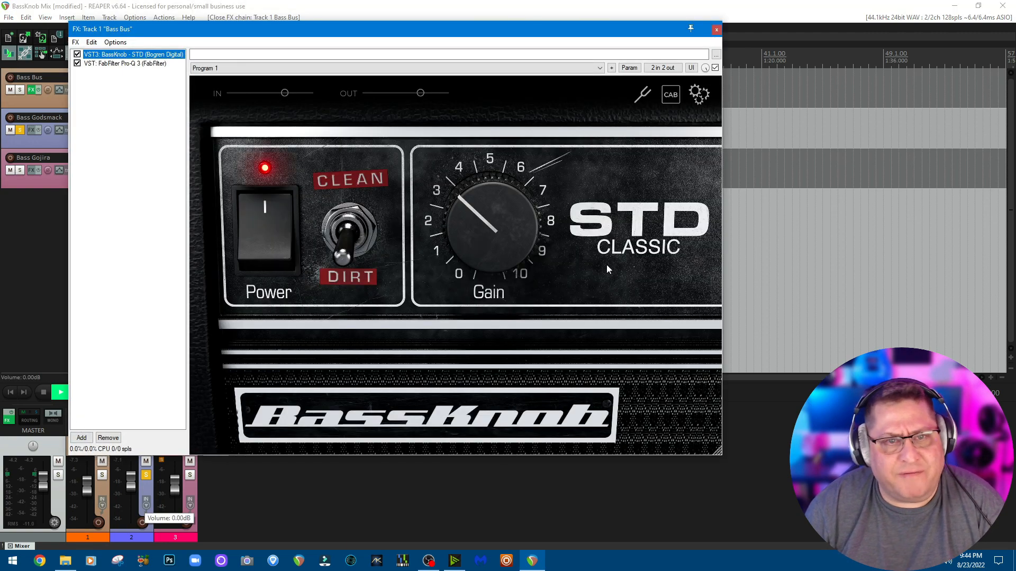
{"action": "mouse_move", "coordinate": [424, 202]}
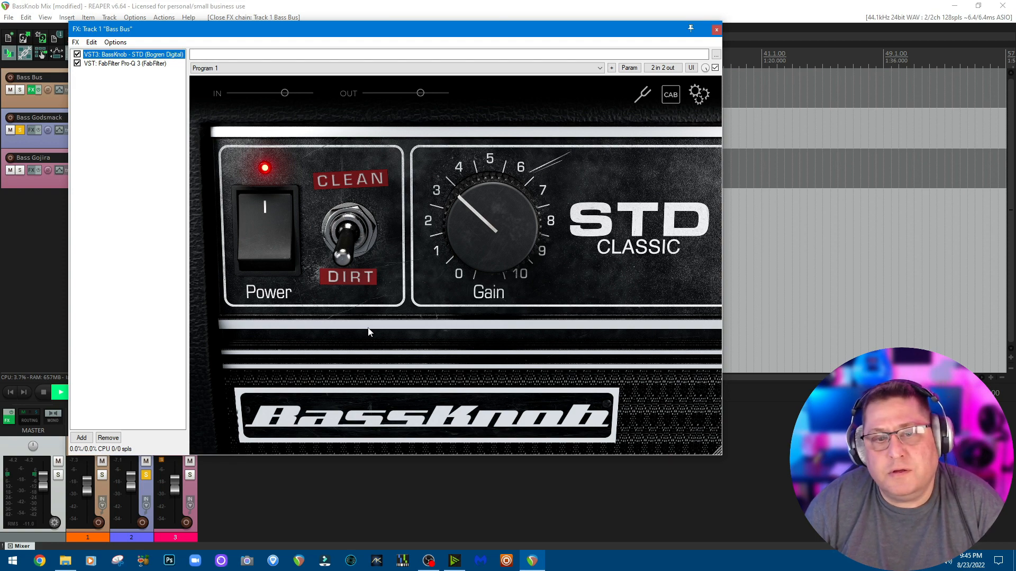
{"action": "mouse_move", "coordinate": [644, 378]}
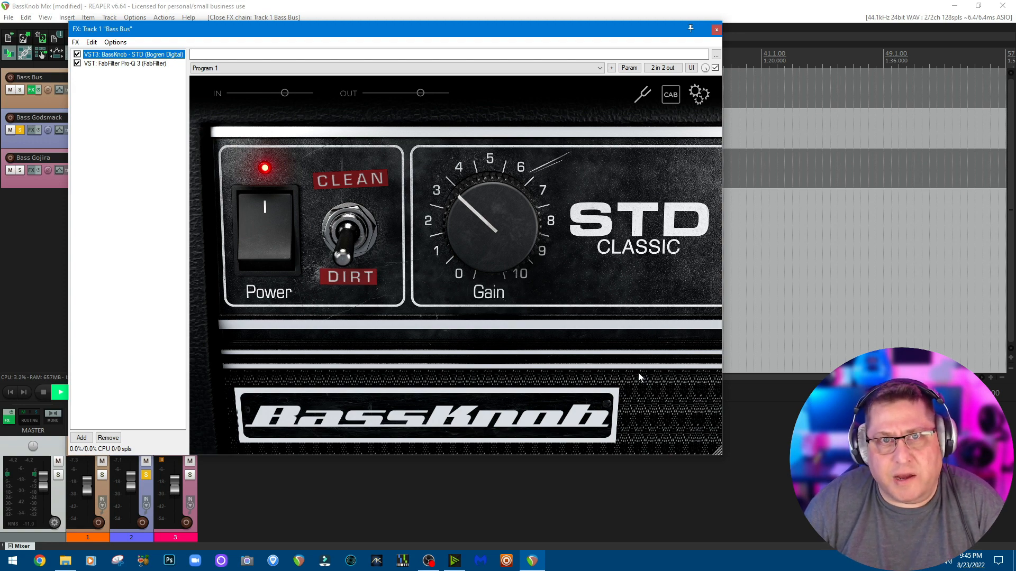
{"action": "mouse_move", "coordinate": [499, 348]}
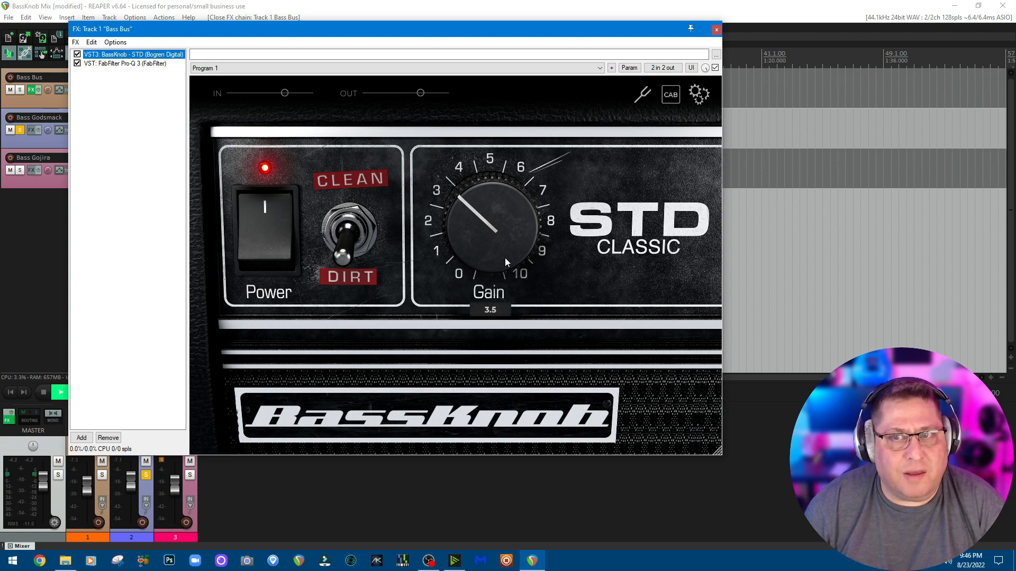
{"action": "mouse_move", "coordinate": [556, 280]}
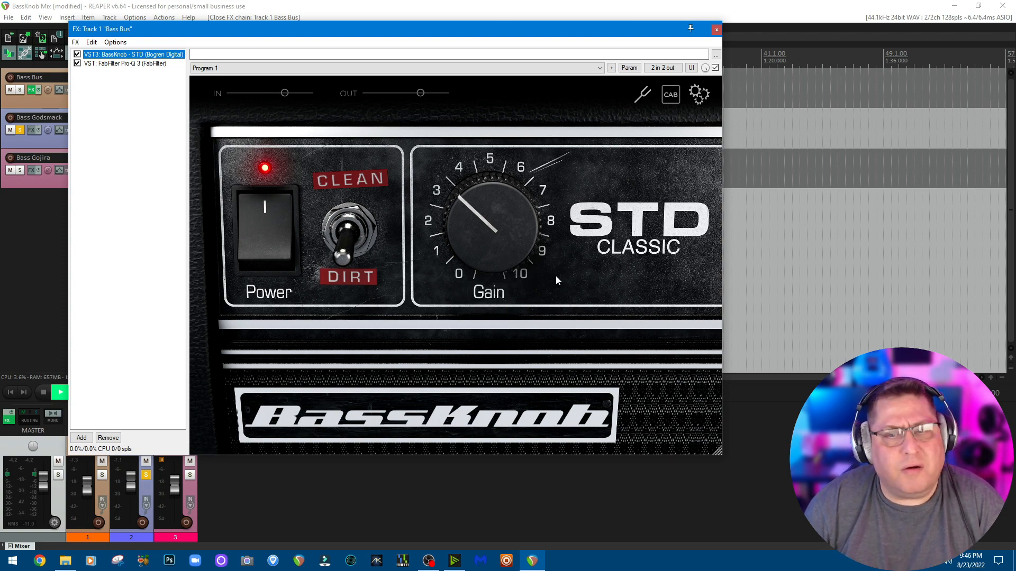
{"action": "mouse_move", "coordinate": [572, 266]}
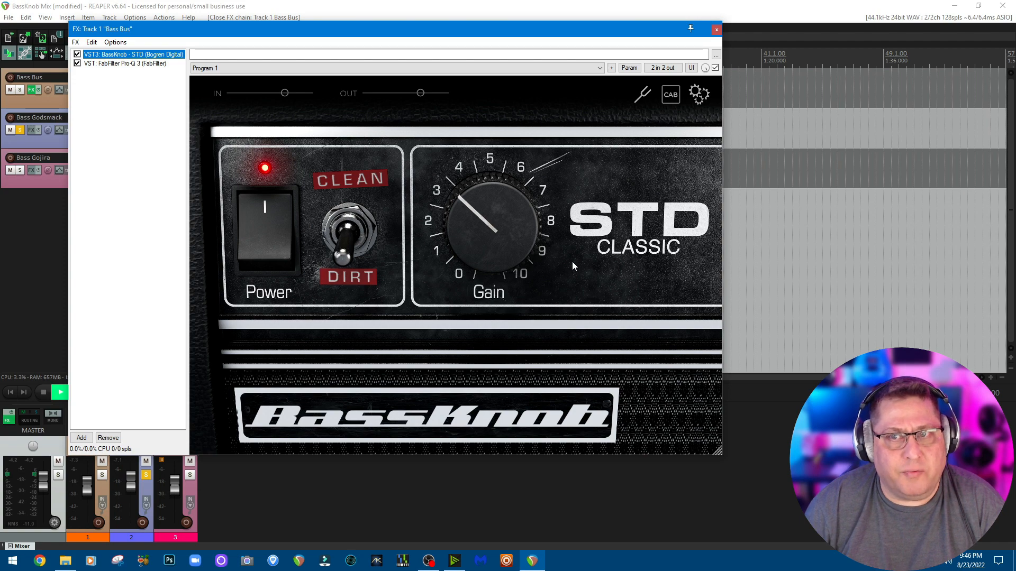
{"action": "mouse_move", "coordinate": [672, 122]}
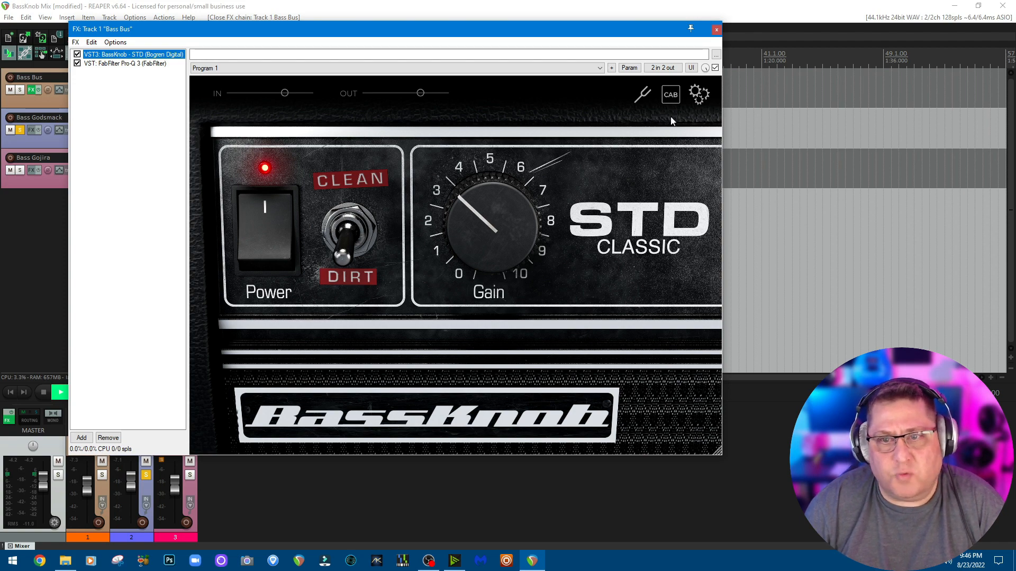
{"action": "mouse_move", "coordinate": [371, 233]}
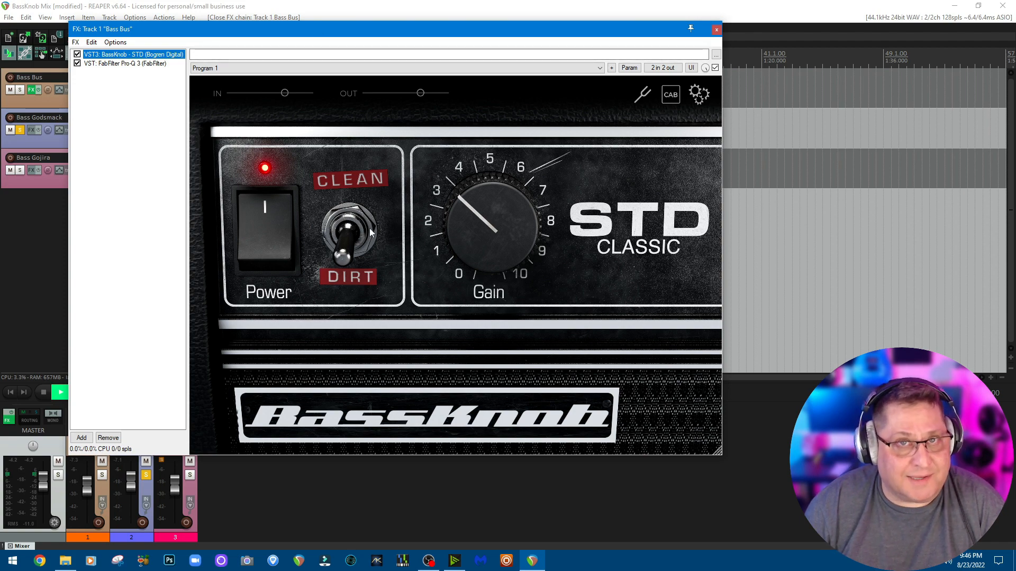
{"action": "mouse_move", "coordinate": [359, 112]}
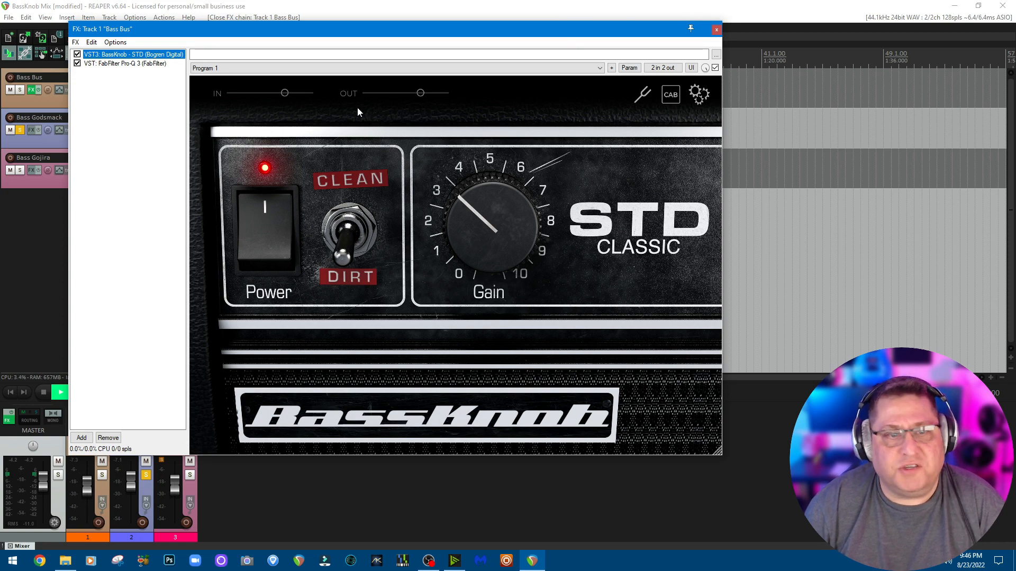
{"action": "mouse_move", "coordinate": [343, 197]}
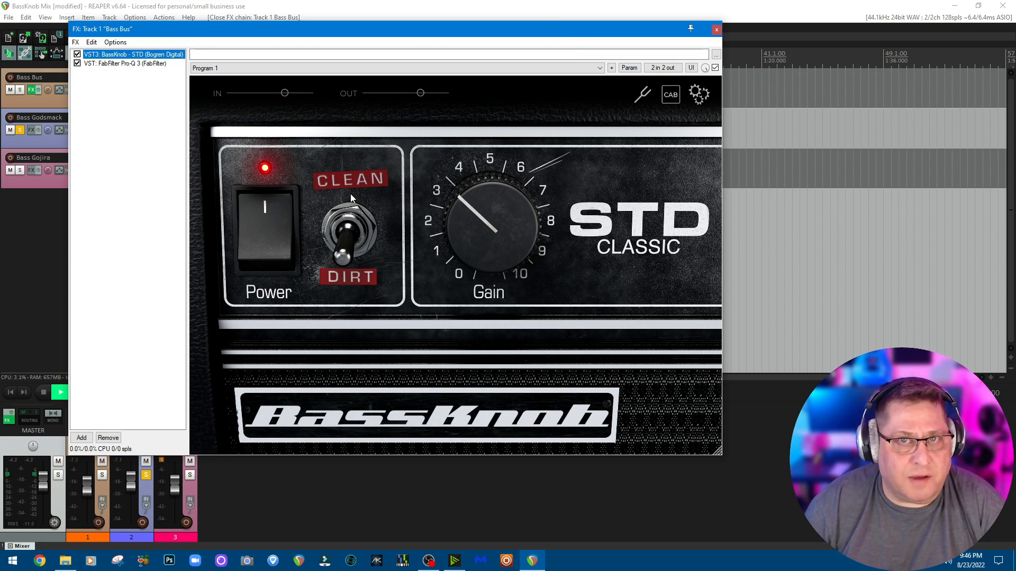
{"action": "mouse_move", "coordinate": [358, 286]}
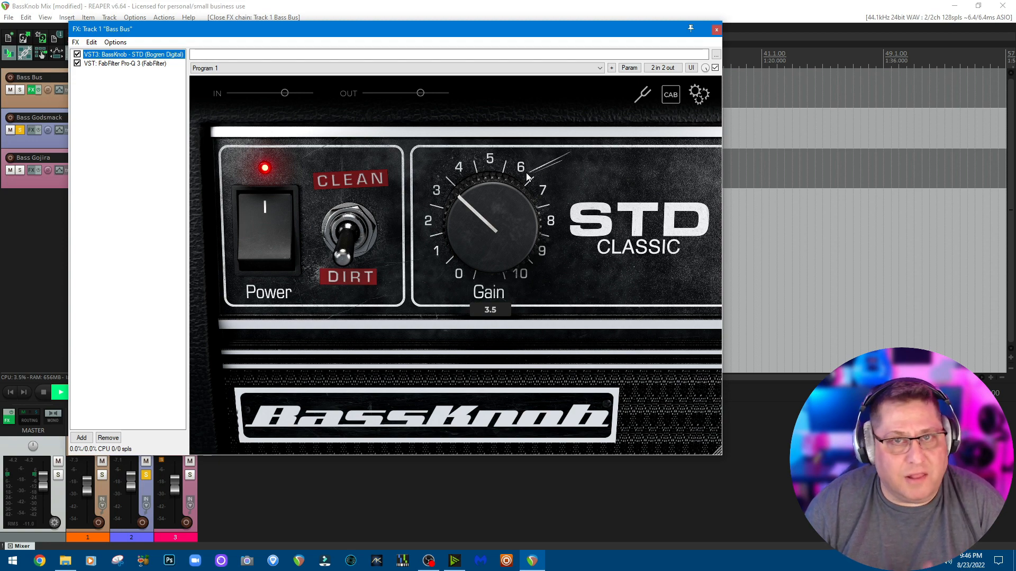
{"action": "mouse_move", "coordinate": [589, 170]}
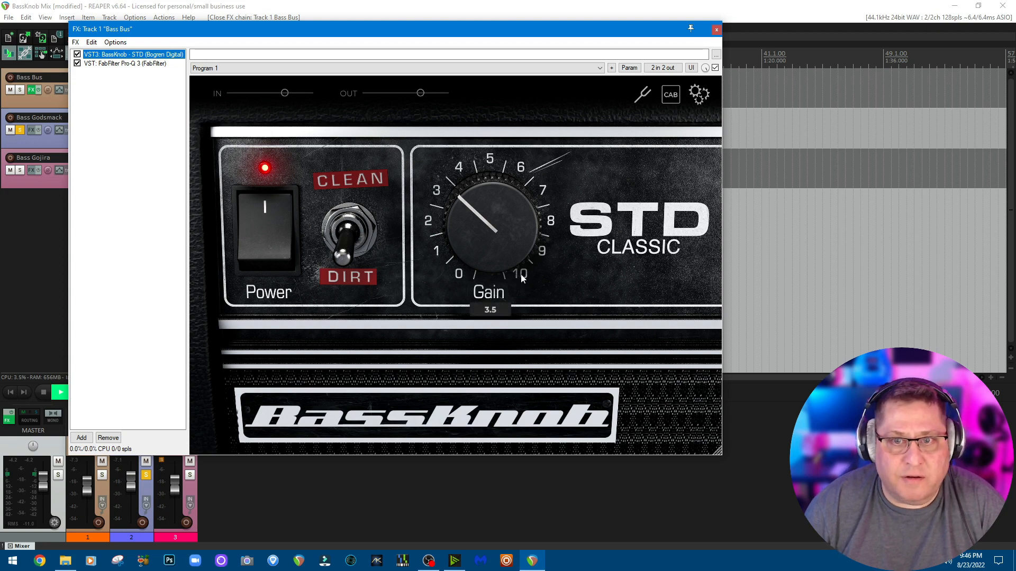
{"action": "mouse_move", "coordinate": [570, 279]}
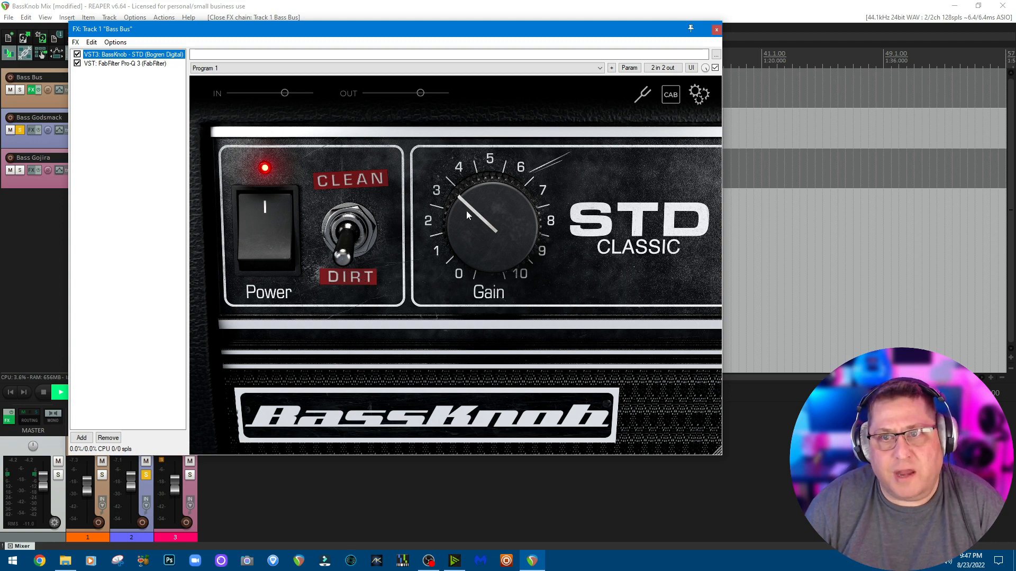
{"action": "left_click", "coordinate": [641, 94]}
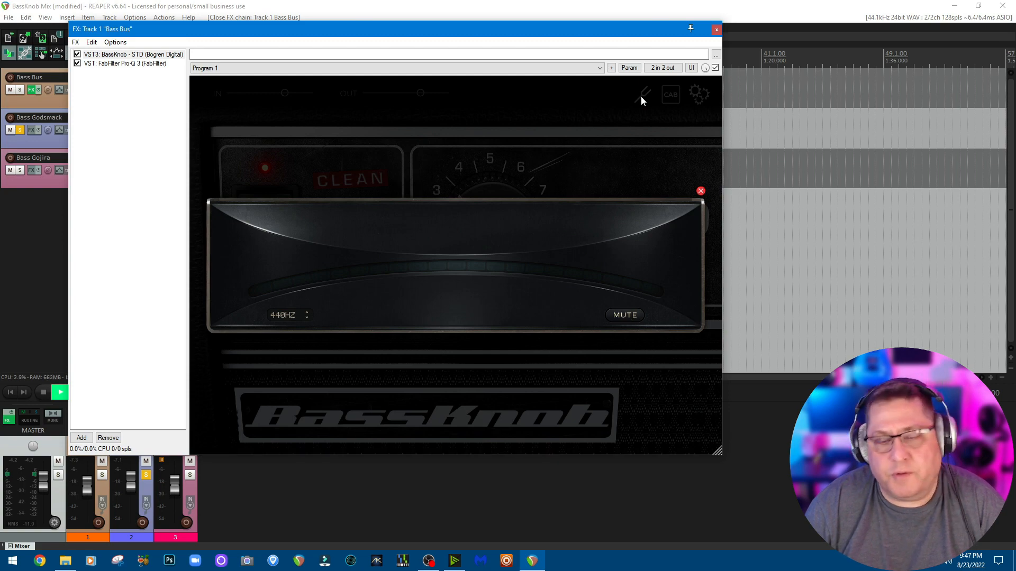
{"action": "left_click", "coordinate": [699, 191]}
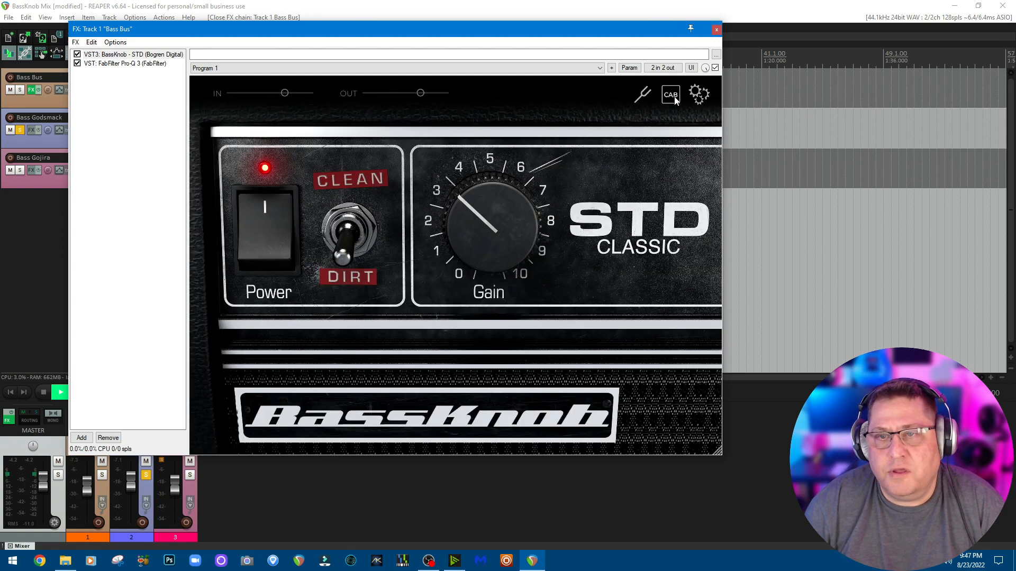
{"action": "left_click", "coordinate": [670, 95]}
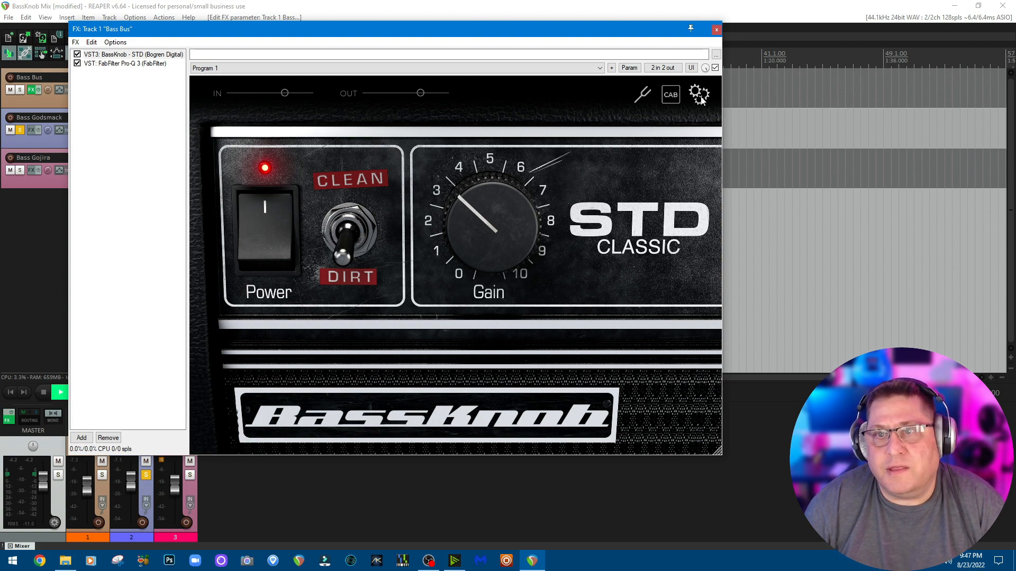
Step: Set BassKnob STD's audio settings to stereo input with the gate on, then close them
{"action": "left_click", "coordinate": [699, 94]}
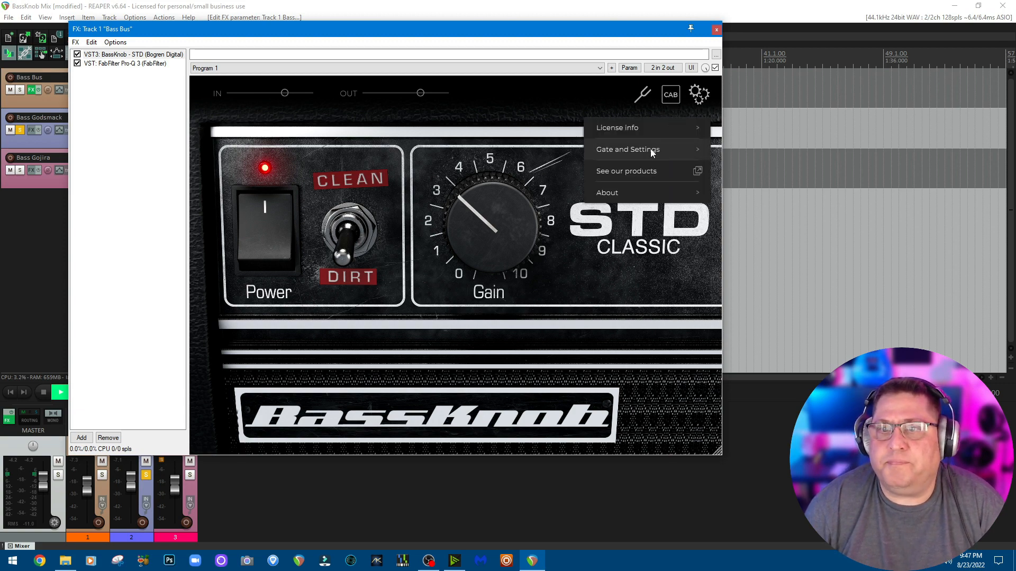
{"action": "left_click", "coordinate": [627, 149]}
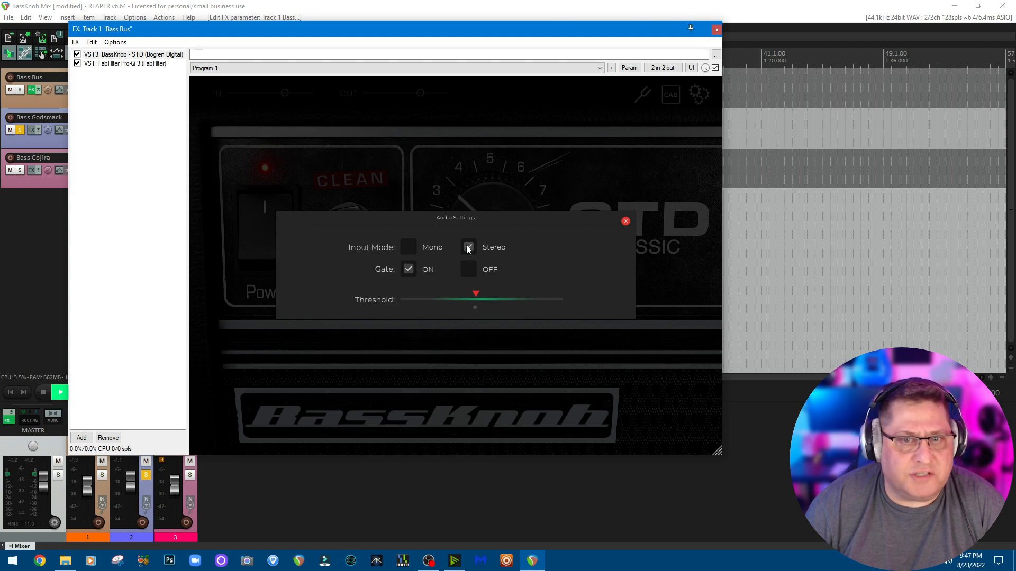
{"action": "left_click", "coordinate": [467, 247]}
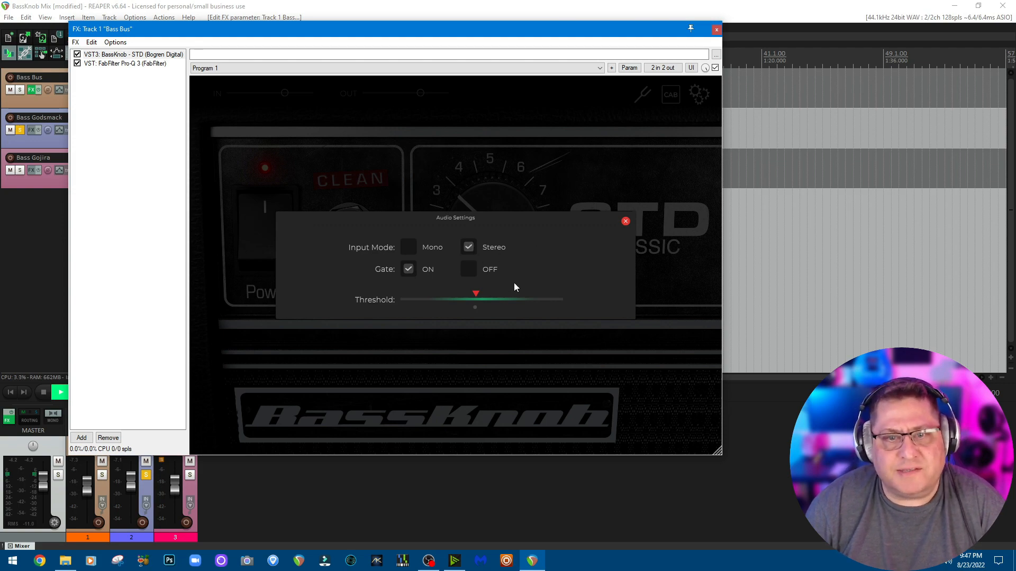
{"action": "left_click", "coordinate": [624, 221]}
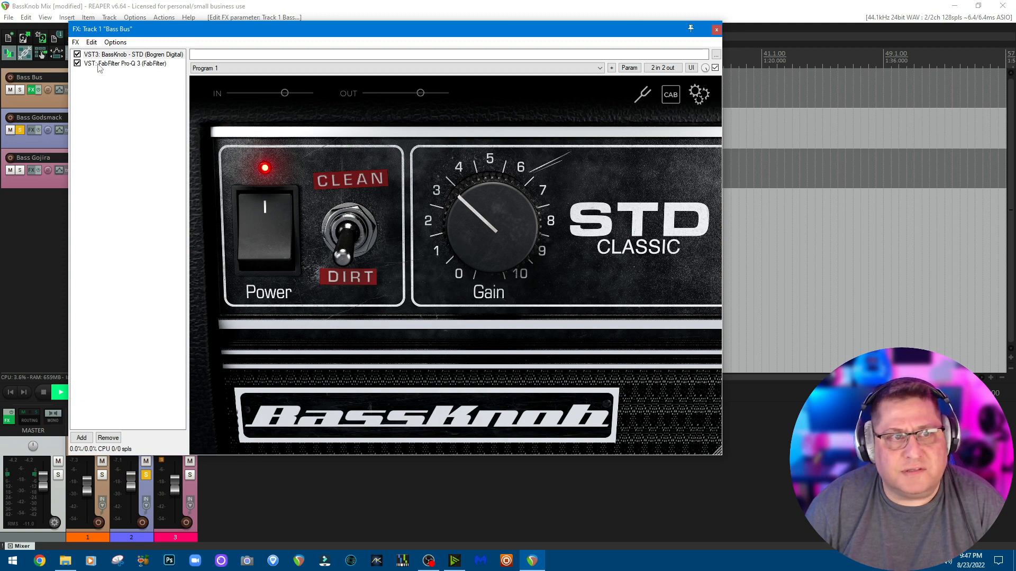
{"action": "left_click", "coordinate": [130, 64]}
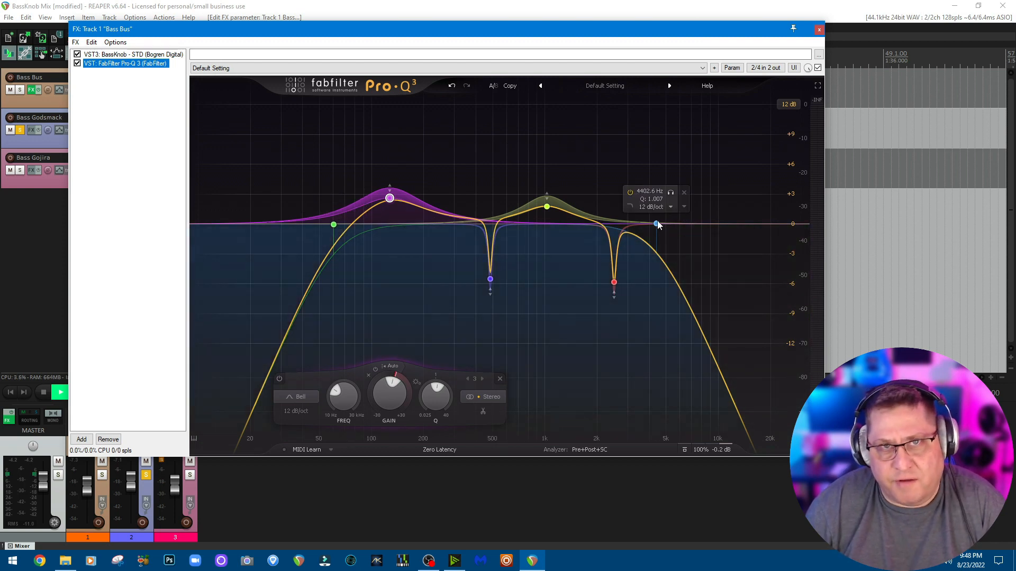
{"action": "left_click", "coordinate": [613, 282]}
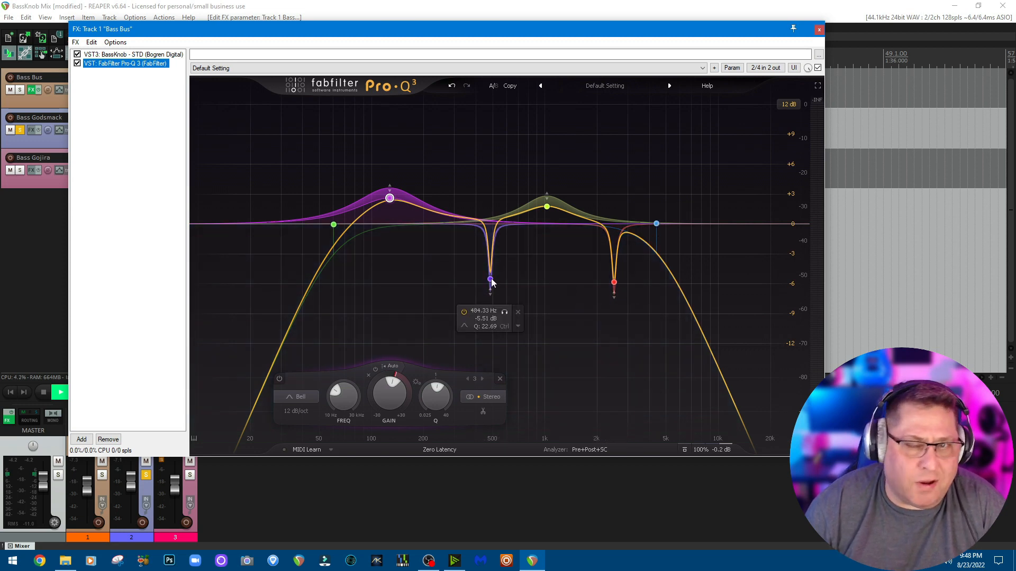
{"action": "left_click", "coordinate": [389, 197]}
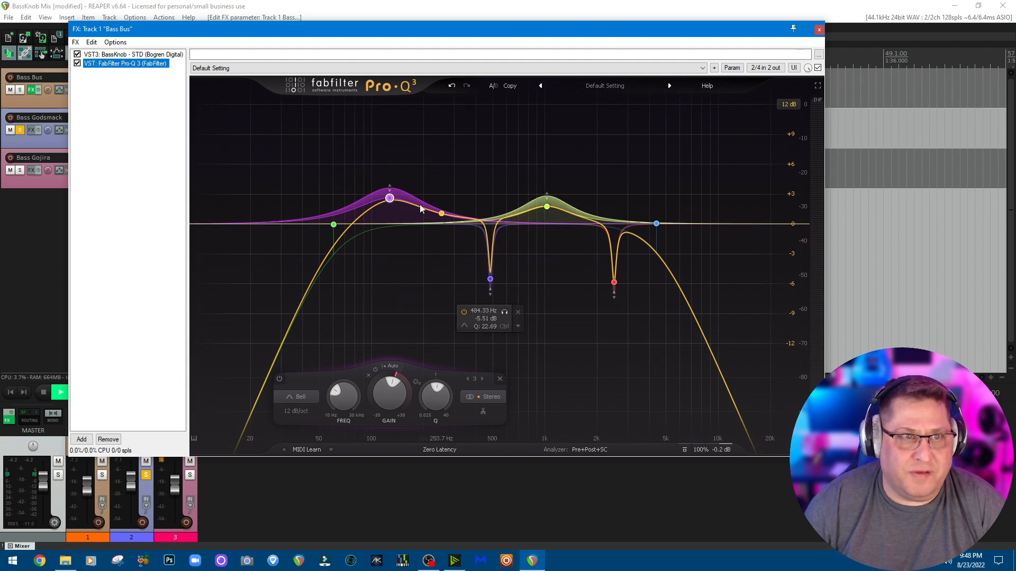
{"action": "left_click", "coordinate": [133, 54]}
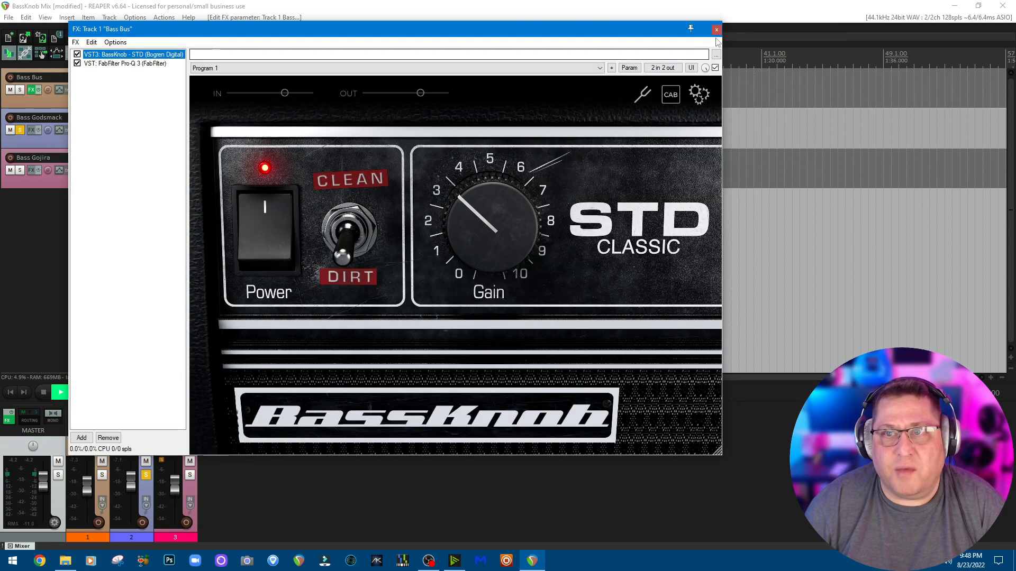
Step: Close and reopen the Bass Bus FX chain, show Pro-Q 3, then close it
{"action": "left_click", "coordinate": [716, 29]}
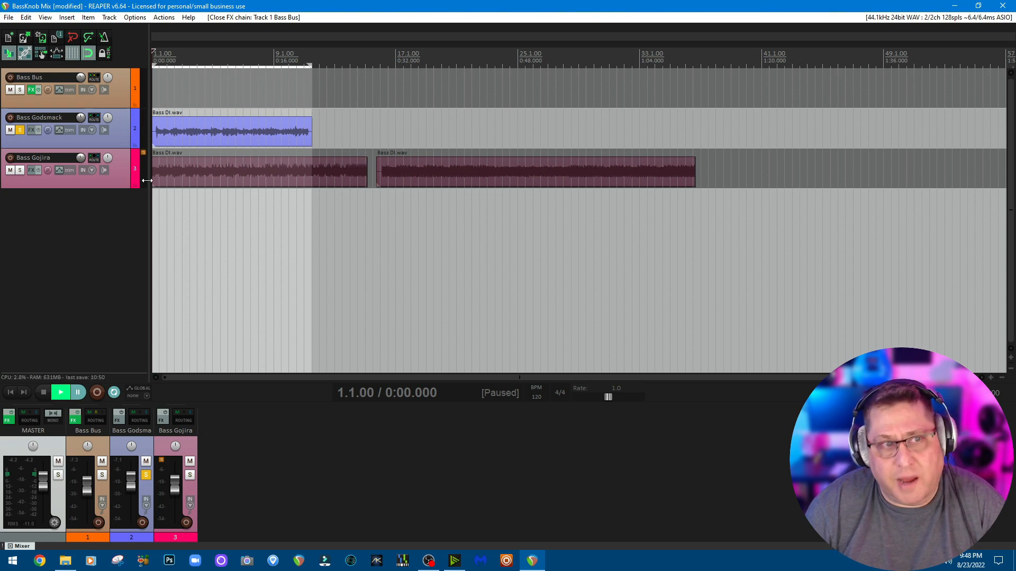
{"action": "mouse_move", "coordinate": [233, 136]}
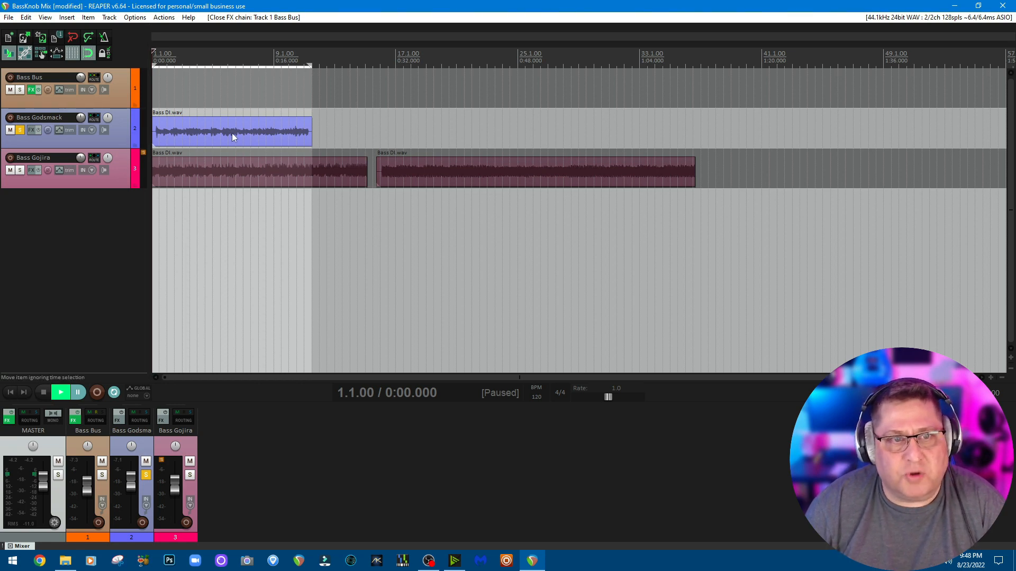
{"action": "mouse_move", "coordinate": [235, 135]}
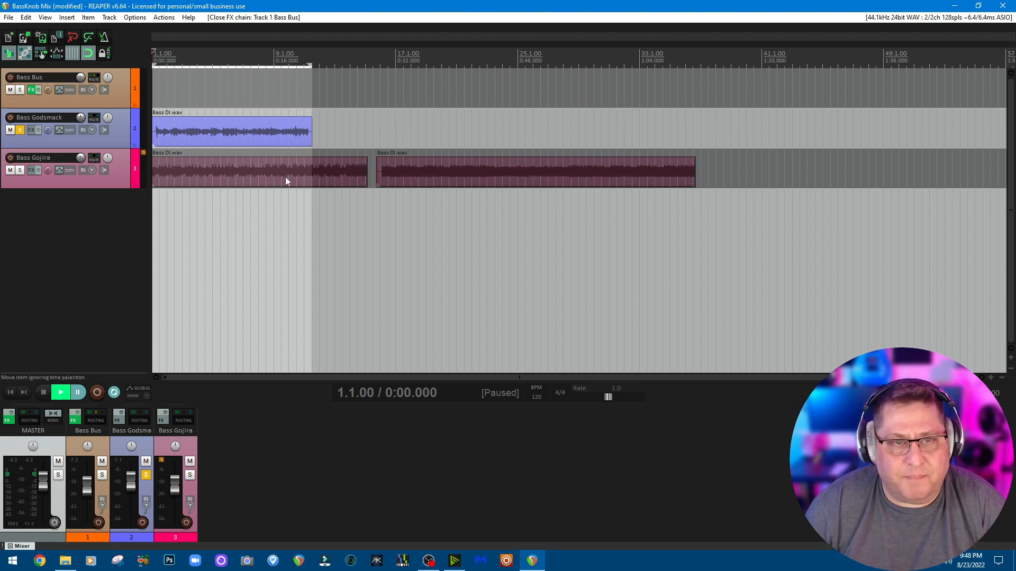
{"action": "mouse_move", "coordinate": [466, 181]}
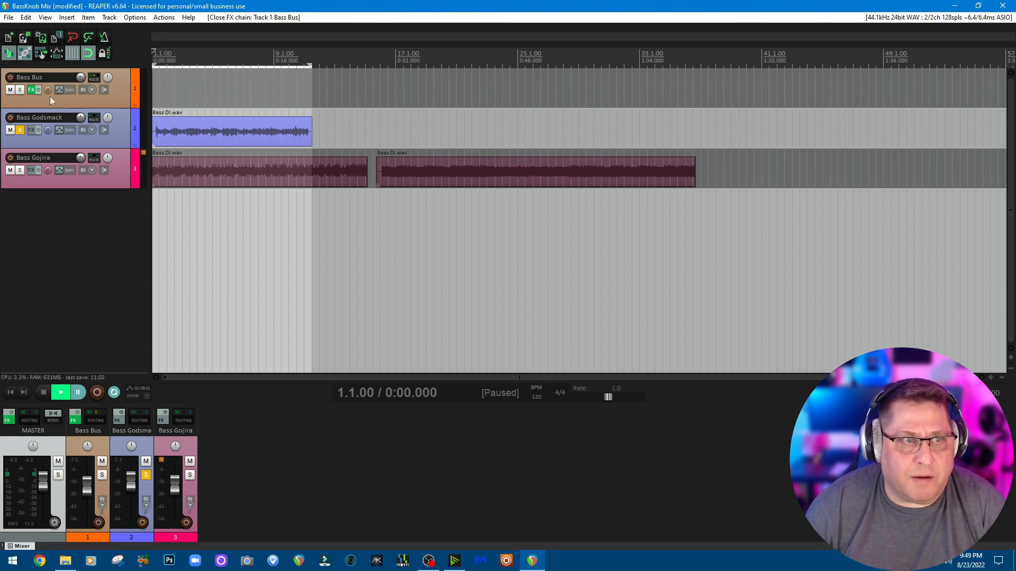
{"action": "left_click", "coordinate": [29, 89]}
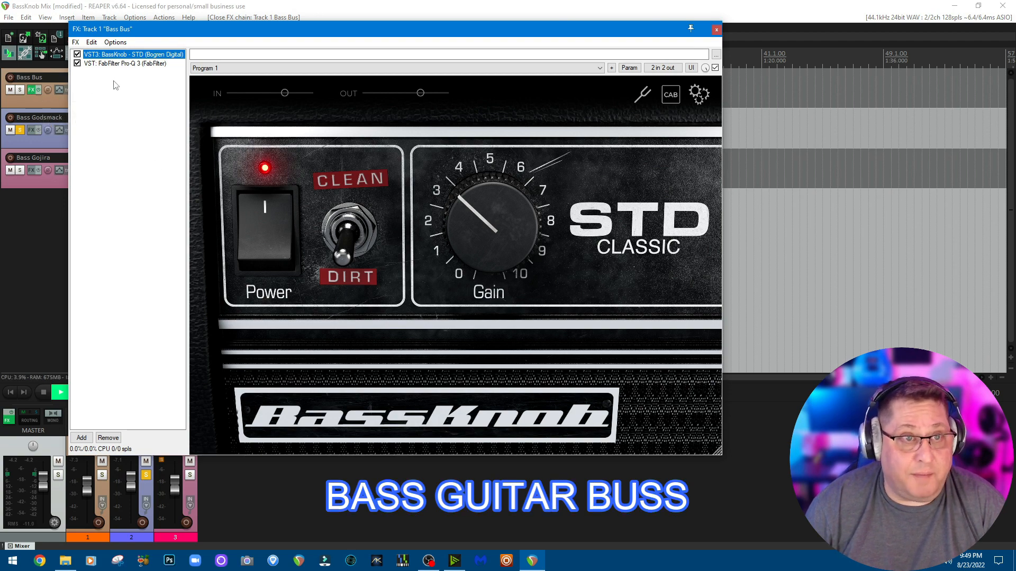
{"action": "left_click", "coordinate": [125, 63]}
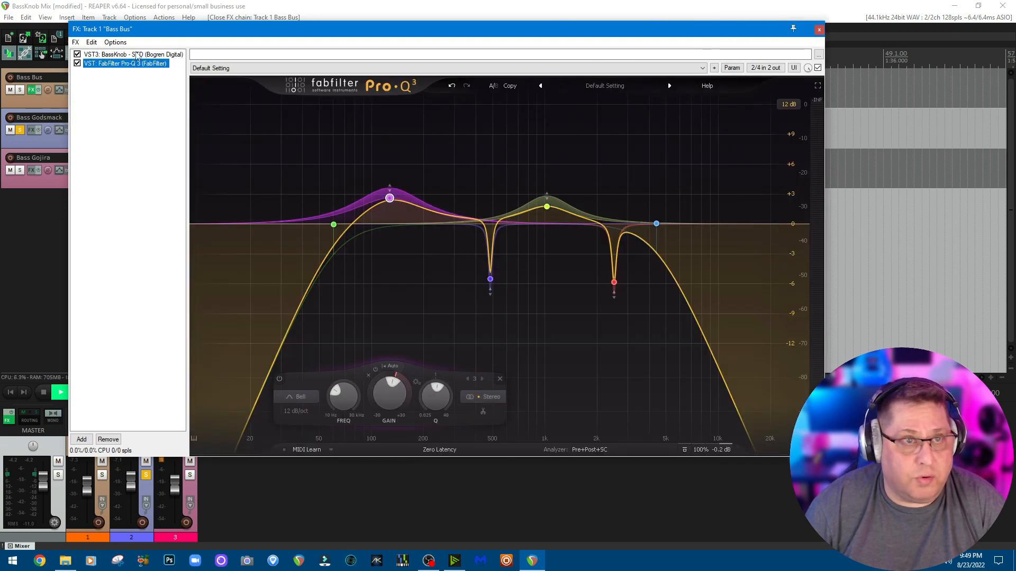
{"action": "left_click", "coordinate": [819, 29]}
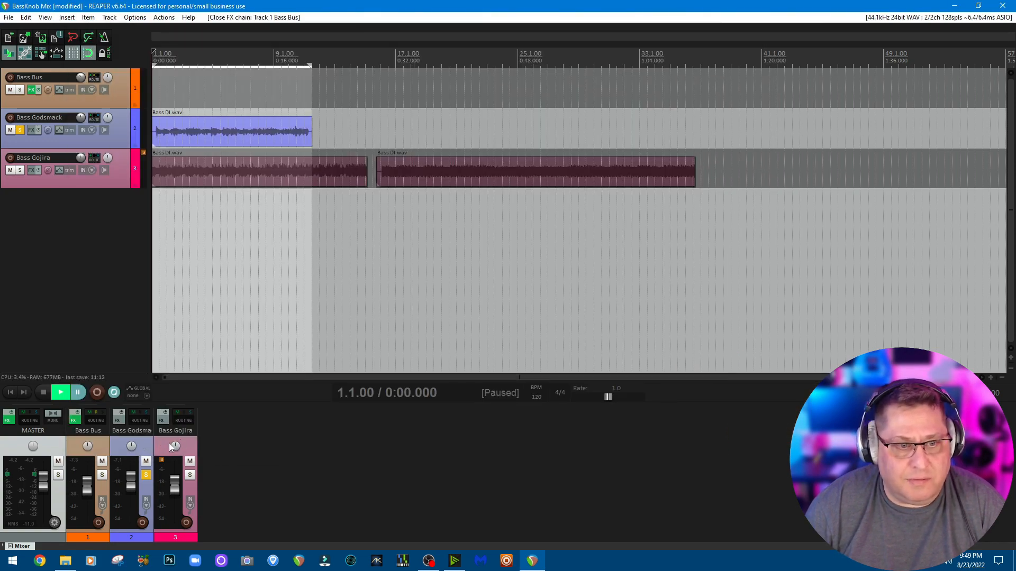
Step: Open the Master track FX chain showing SSL Bus Compressor 2
{"action": "left_click", "coordinate": [9, 419]}
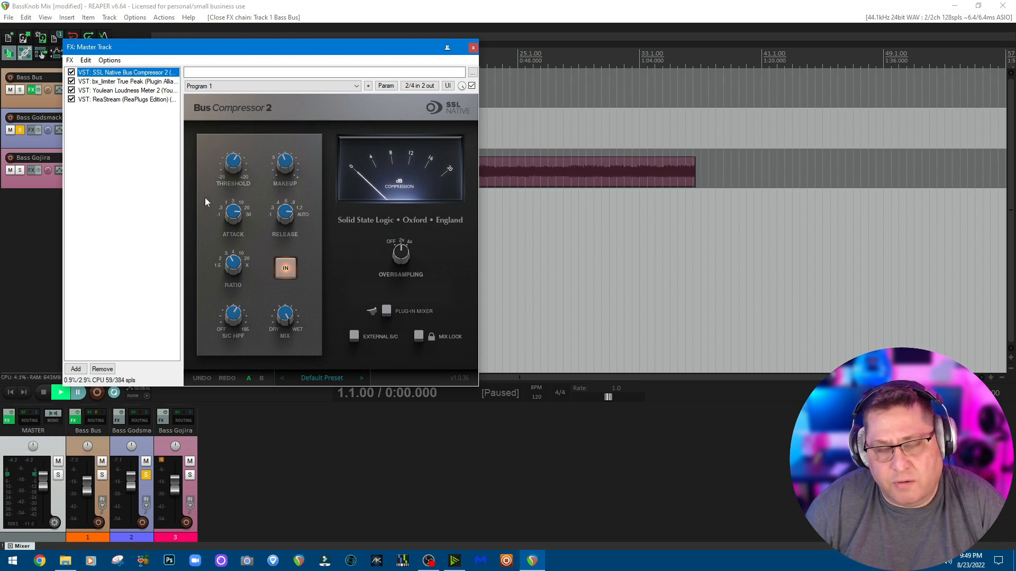
{"action": "mouse_move", "coordinate": [217, 212]}
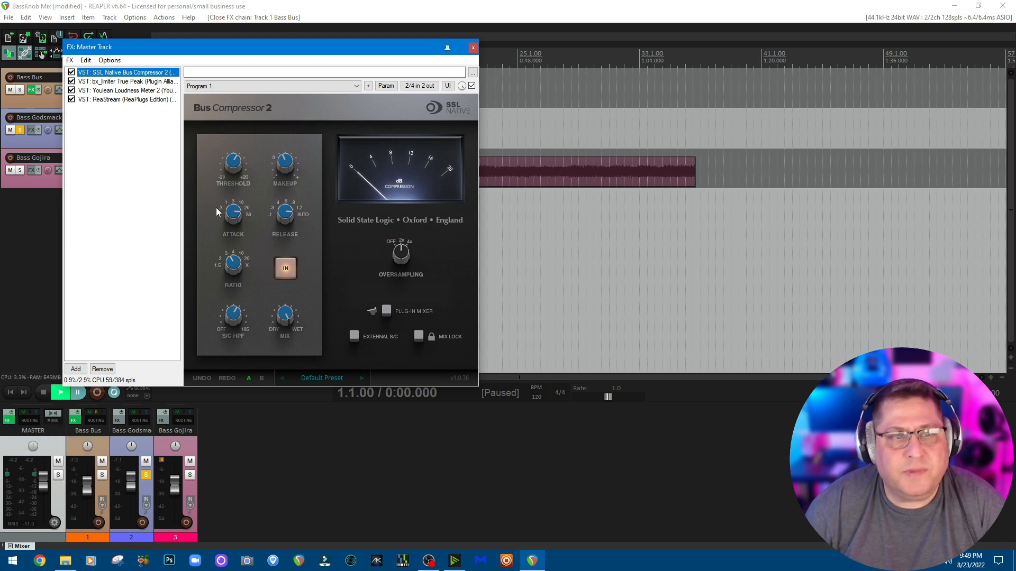
{"action": "mouse_move", "coordinate": [372, 167]}
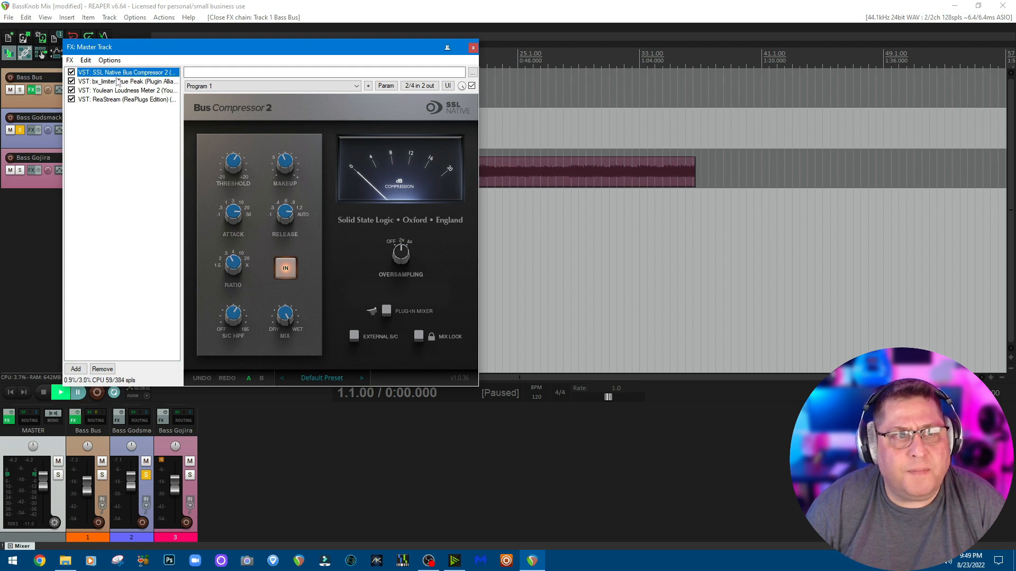
Step: Display the master chain's bx_limiter True Peak, with its -0.52 dB ceiling
{"action": "left_click", "coordinate": [126, 81]}
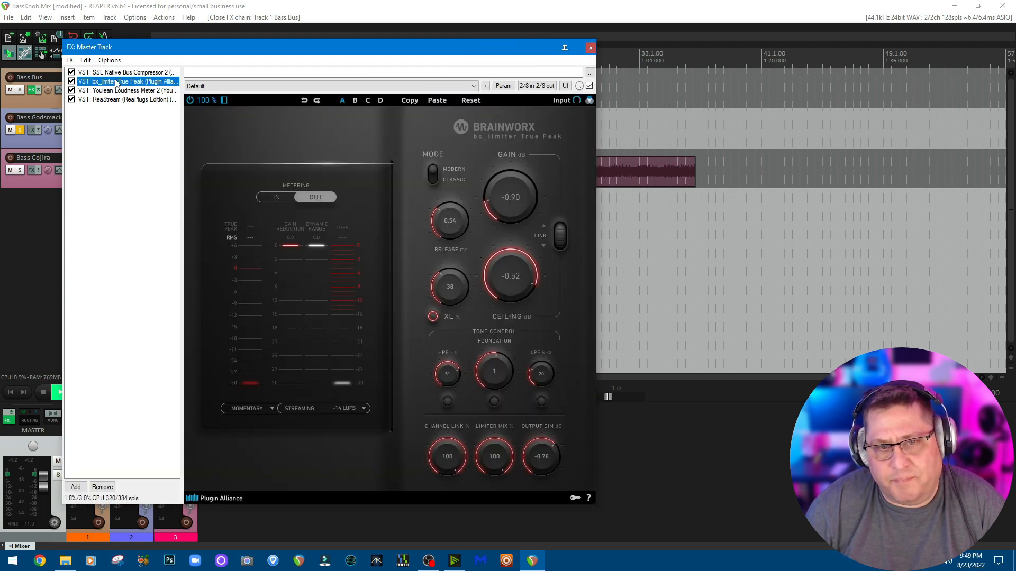
{"action": "mouse_move", "coordinate": [317, 282]}
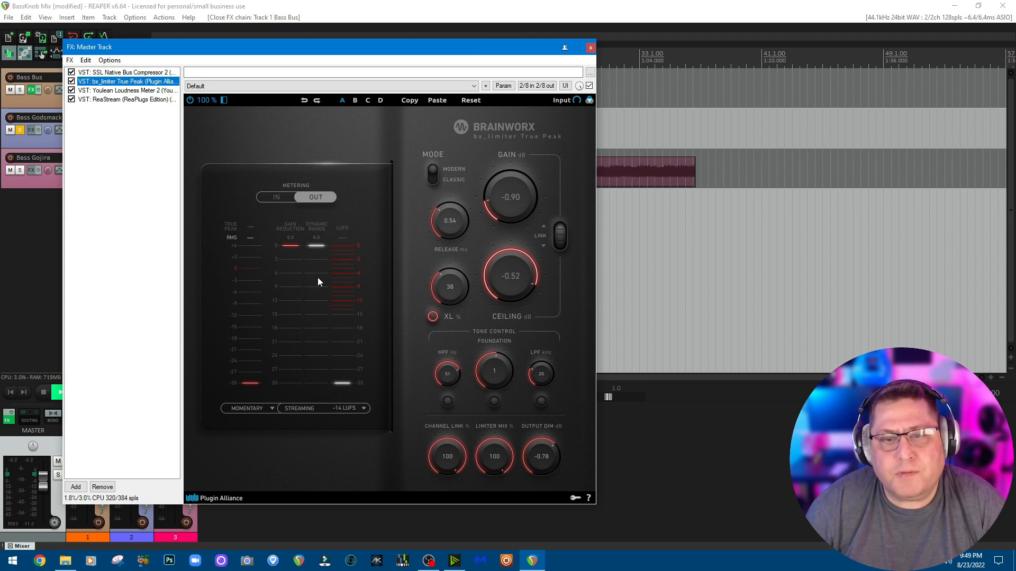
{"action": "mouse_move", "coordinate": [560, 389]}
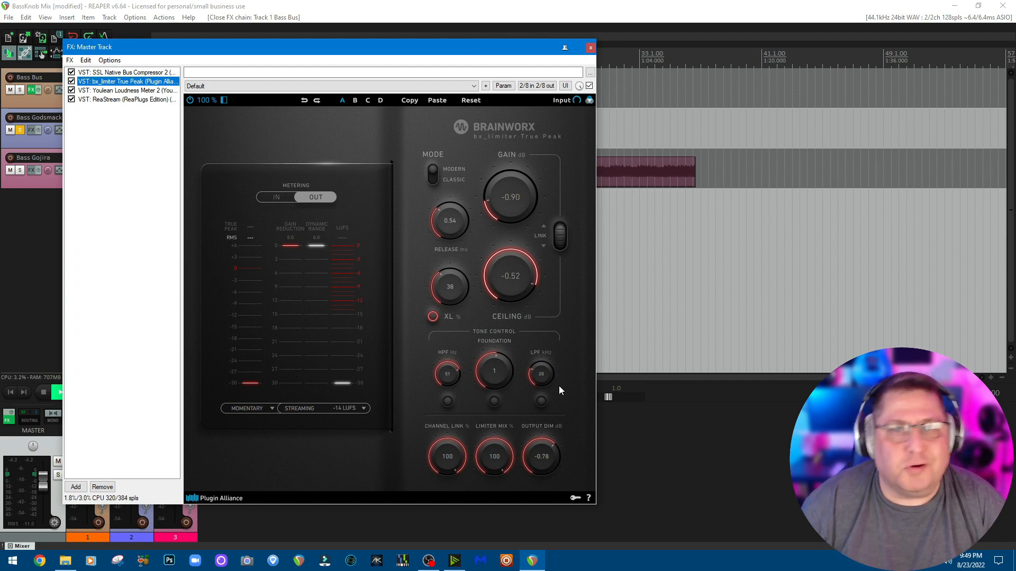
{"action": "mouse_move", "coordinate": [560, 301]}
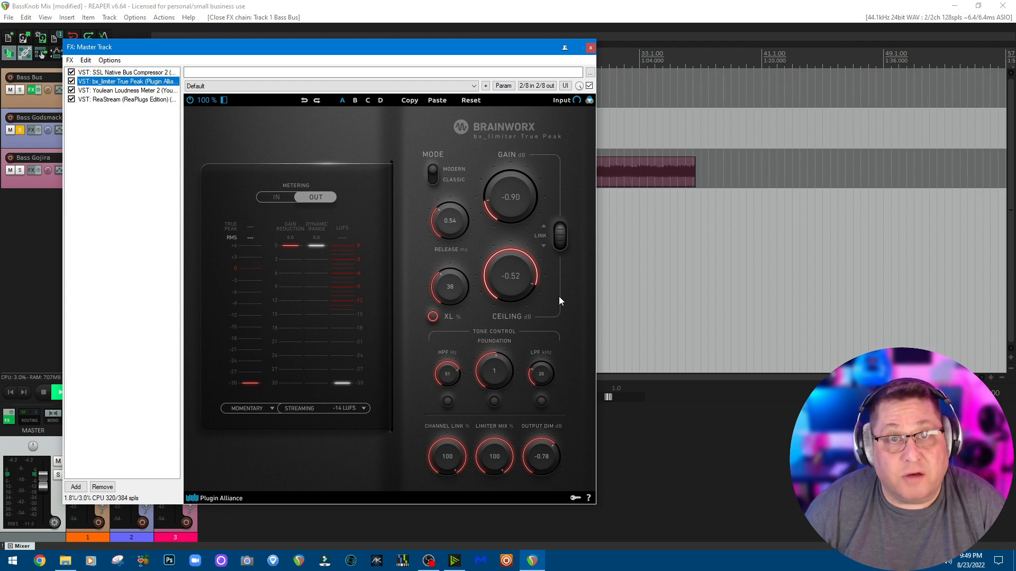
{"action": "mouse_move", "coordinate": [460, 338]}
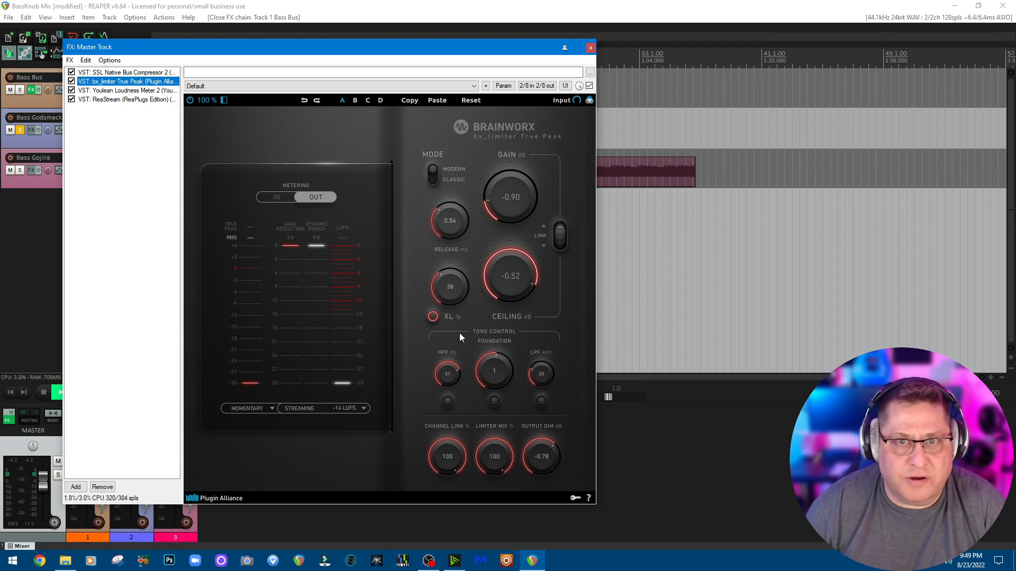
{"action": "mouse_move", "coordinate": [478, 334]}
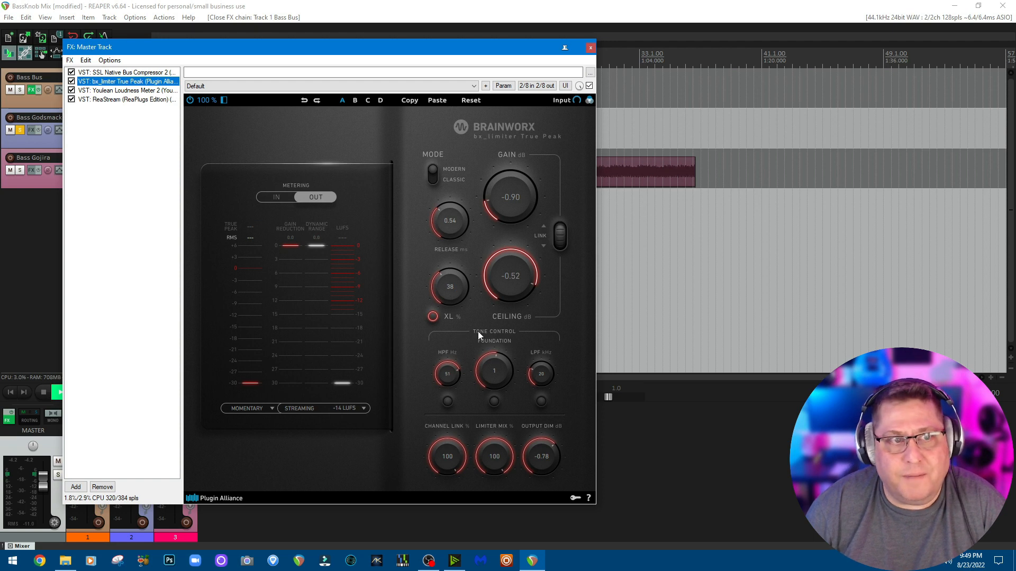
{"action": "mouse_move", "coordinate": [488, 235]}
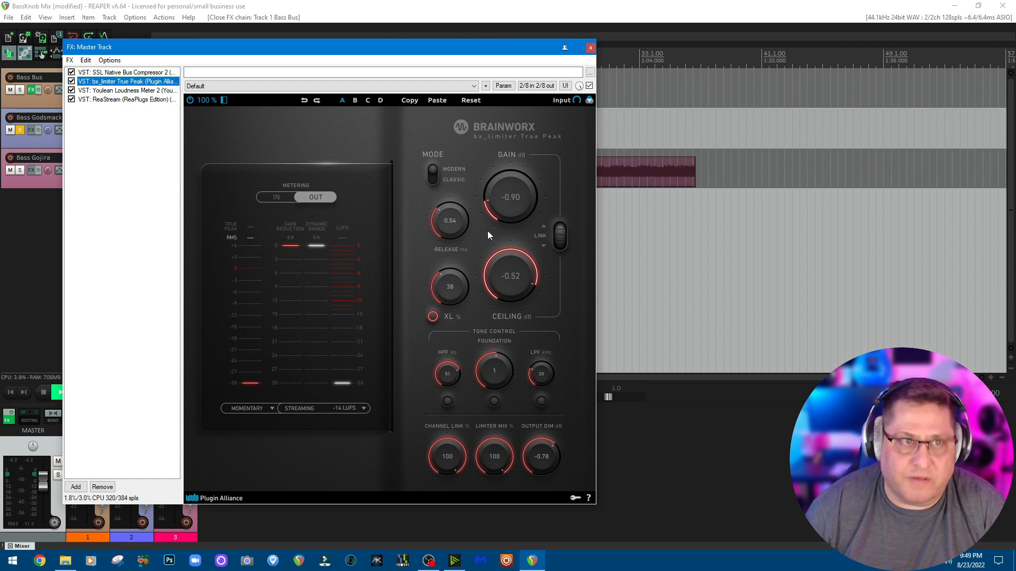
Step: Close the Bass Bus FX chain window, then the Master Track FX chain window
{"action": "left_click", "coordinate": [123, 72]}
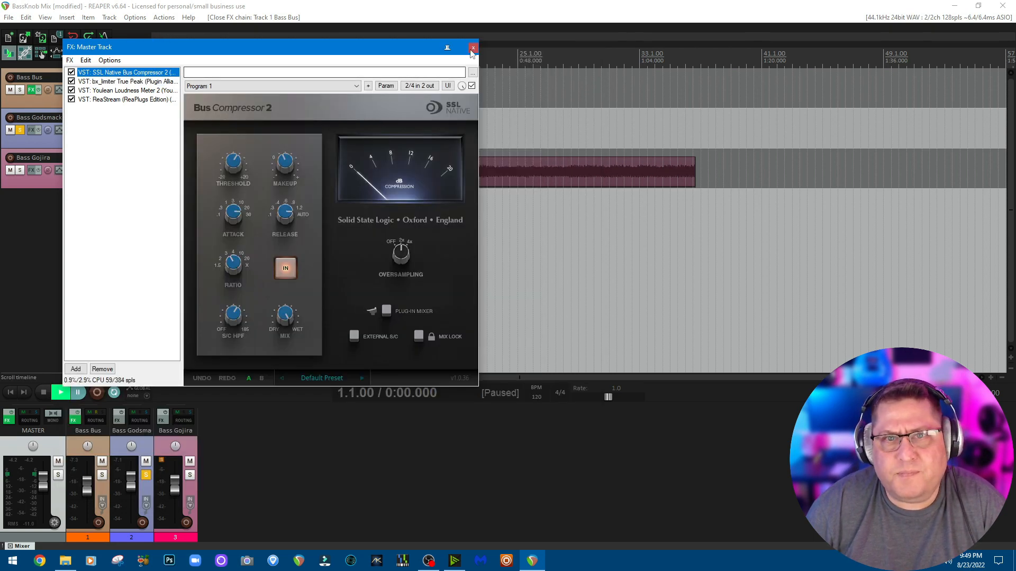
{"action": "left_click", "coordinate": [472, 47]}
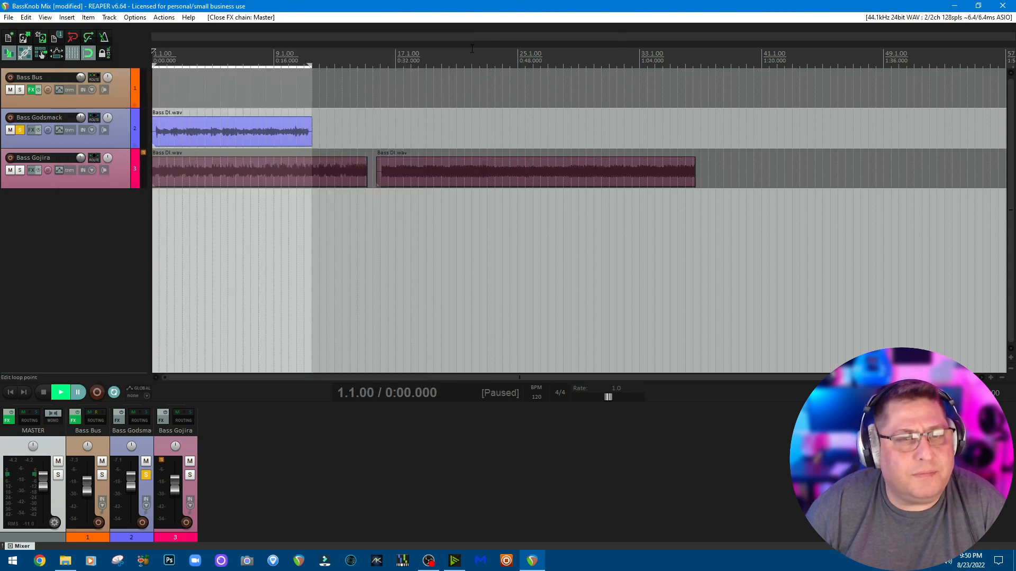
{"action": "mouse_move", "coordinate": [418, 285]}
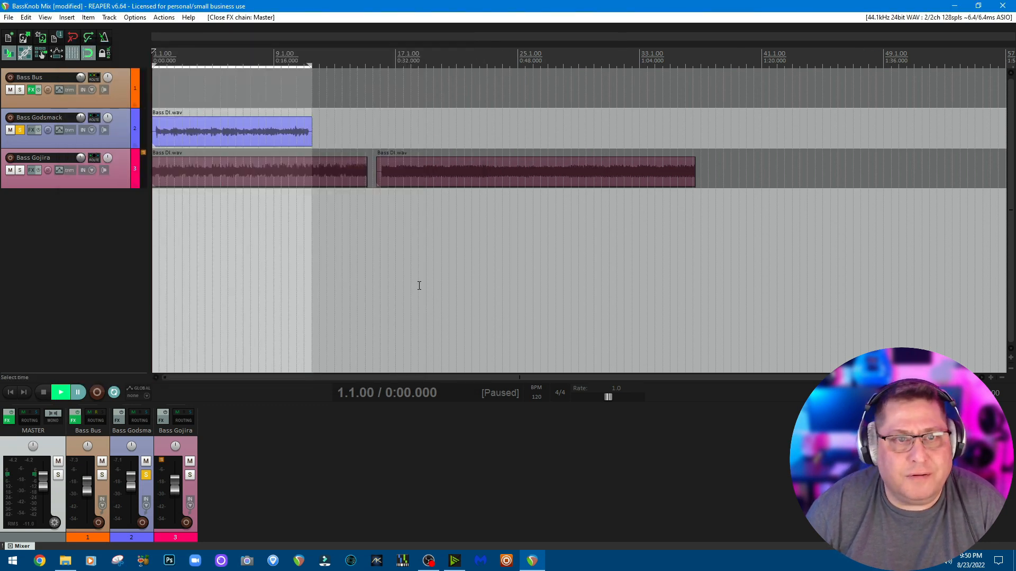
{"action": "mouse_move", "coordinate": [291, 163]}
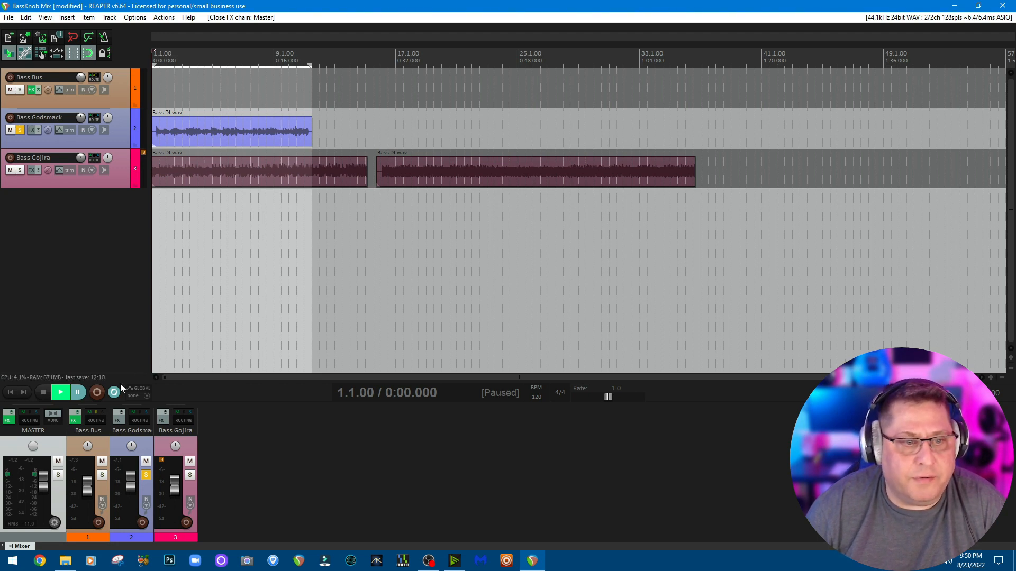
{"action": "mouse_move", "coordinate": [60, 392]}
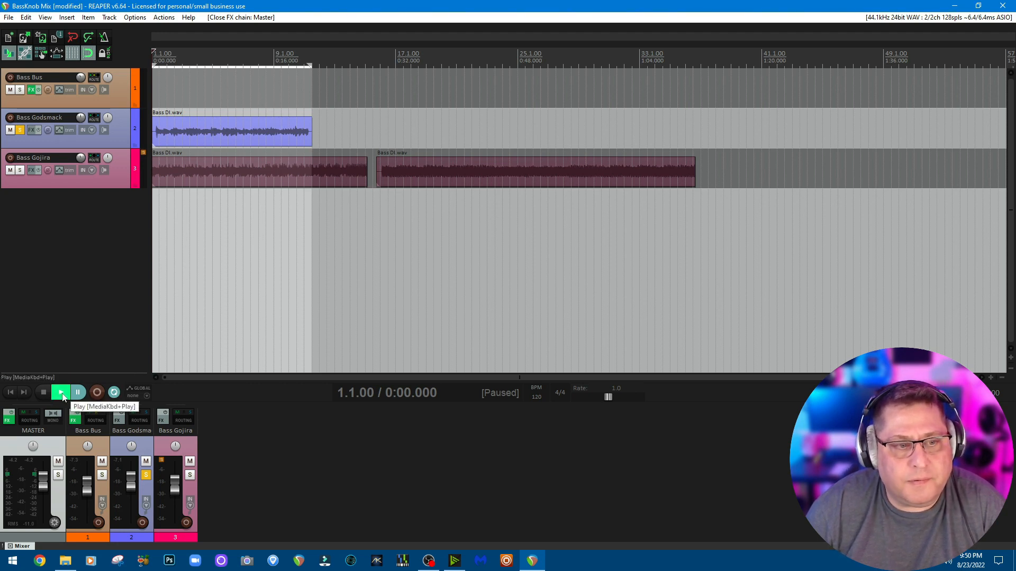
Step: Play the soloed Bass Godsmack DI, stop, and move solo to Bass Gojira
{"action": "left_click", "coordinate": [60, 392]}
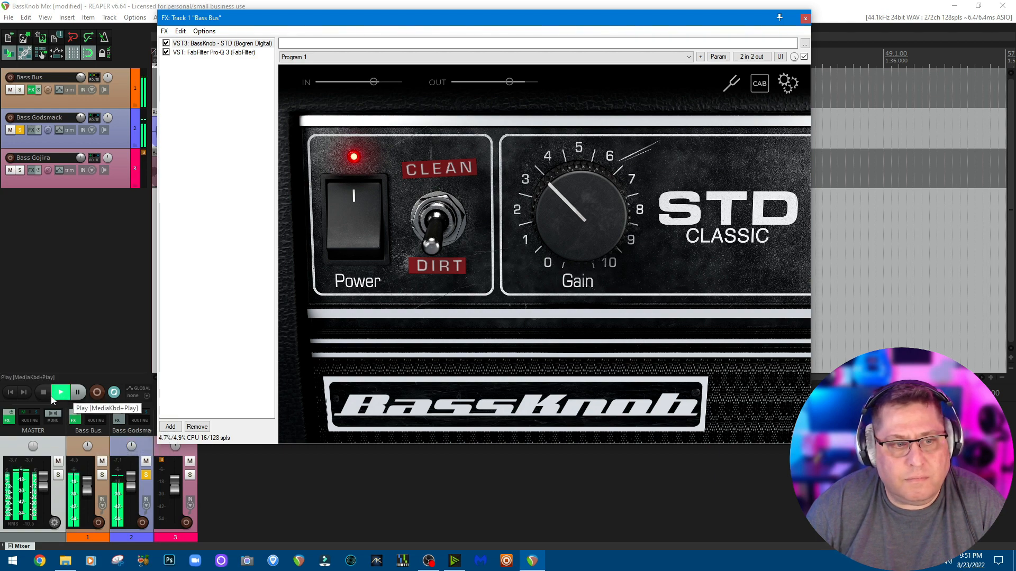
{"action": "left_click", "coordinate": [44, 392]}
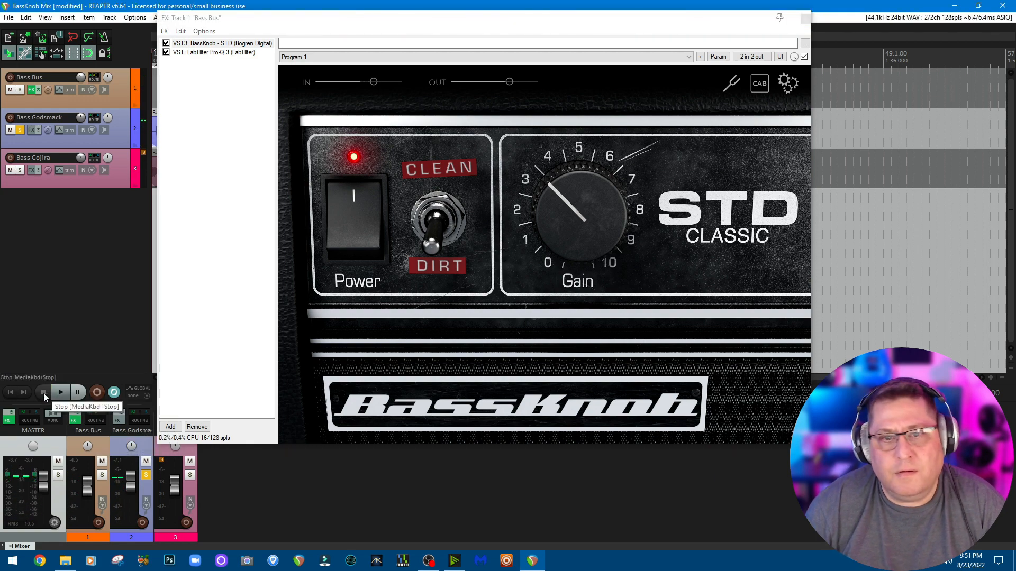
{"action": "left_click", "coordinate": [60, 392]}
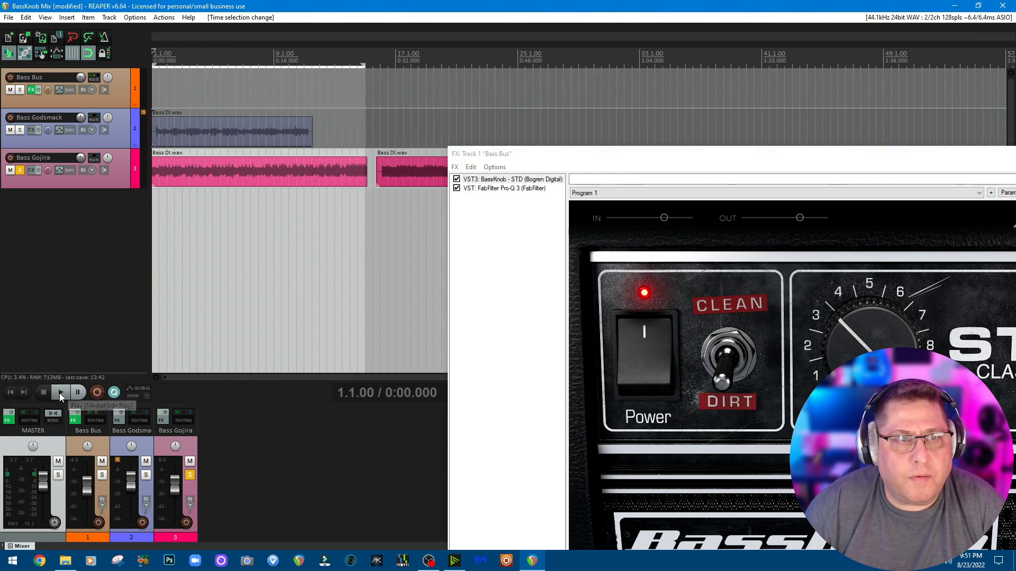
Step: Start playback of the soloed Bass Gojira DI through the BassKnob STD amp
{"action": "left_click", "coordinate": [59, 392]}
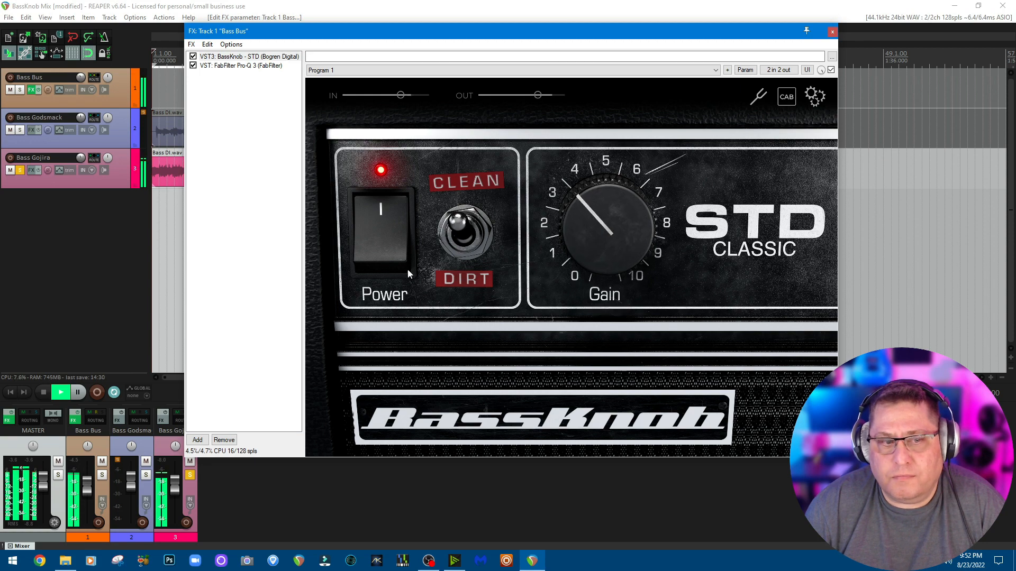
Step: Stop the Bass Gojira playback, leaving the BassKnob controls open
{"action": "left_click", "coordinate": [43, 392]}
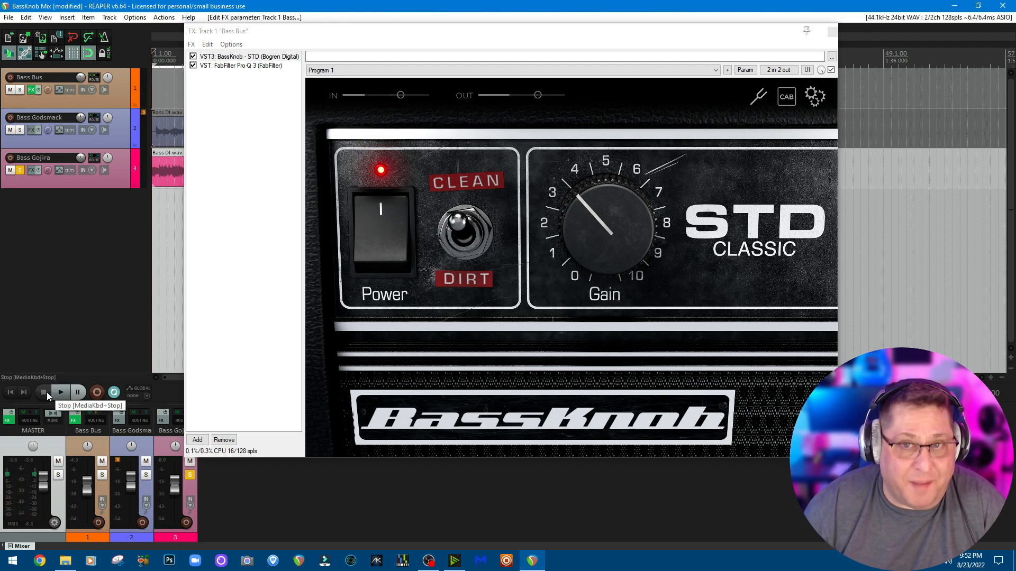
{"action": "mouse_move", "coordinate": [458, 195]}
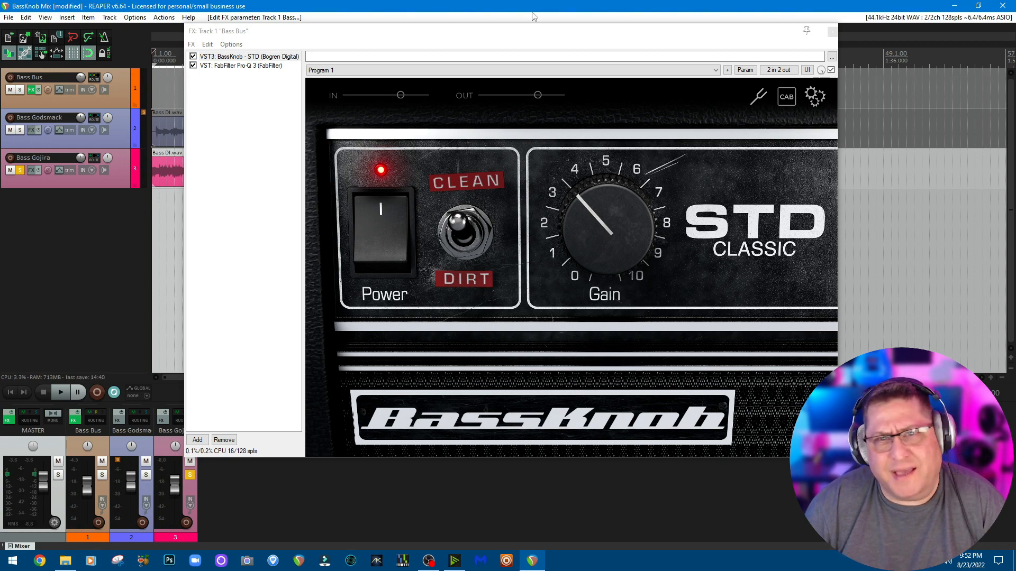
{"action": "mouse_move", "coordinate": [524, 38]}
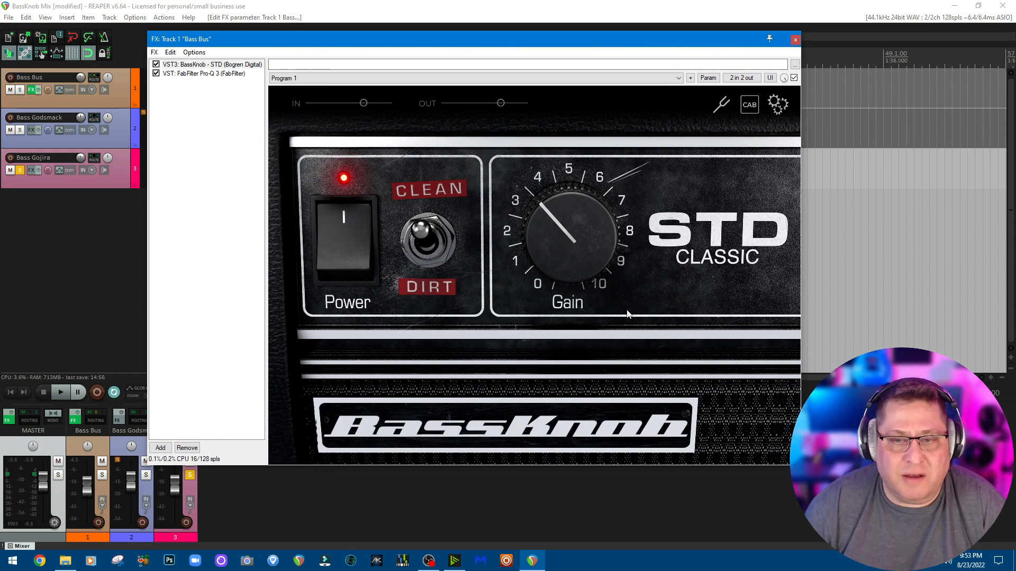
{"action": "mouse_move", "coordinate": [543, 332]}
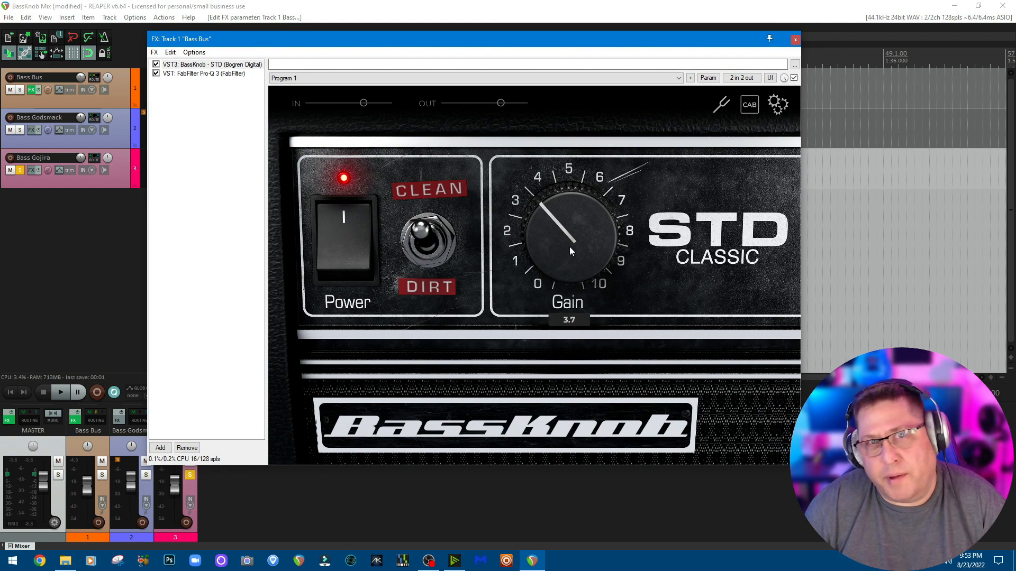
{"action": "mouse_move", "coordinate": [565, 253]}
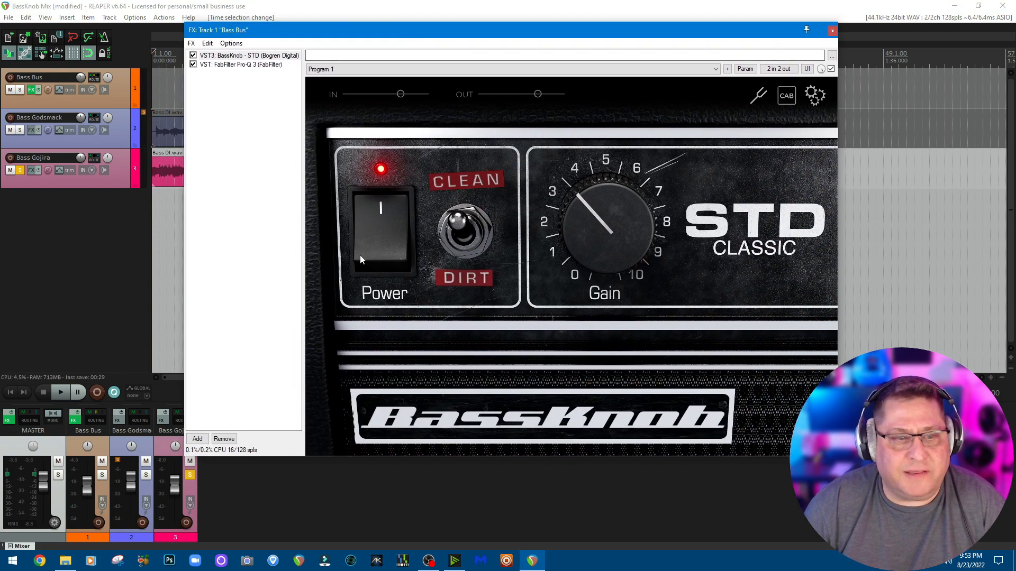
Step: Move the play position near bar 17 and play the Gojira bass again
{"action": "left_click", "coordinate": [60, 392]}
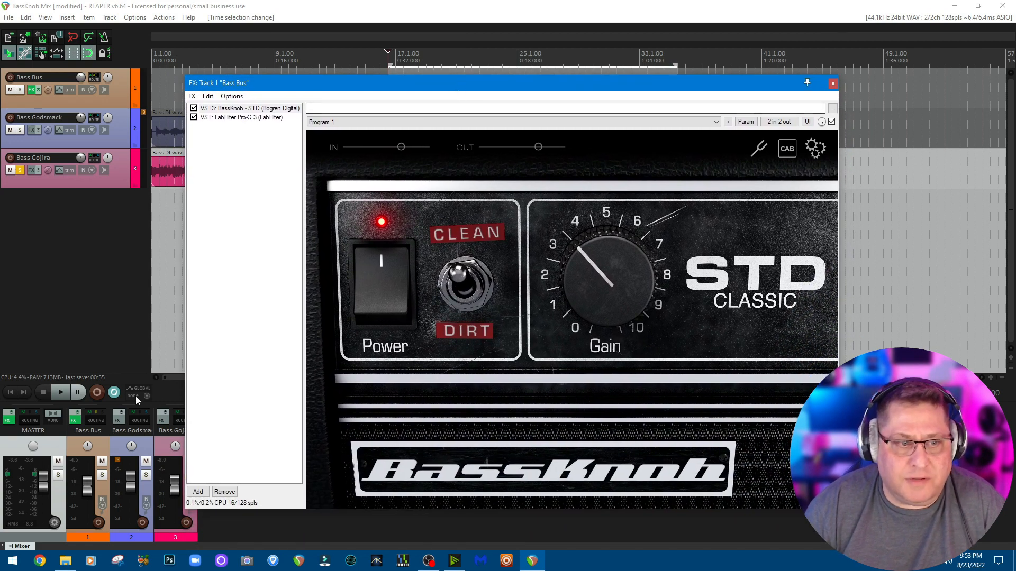
{"action": "left_click", "coordinate": [60, 392]}
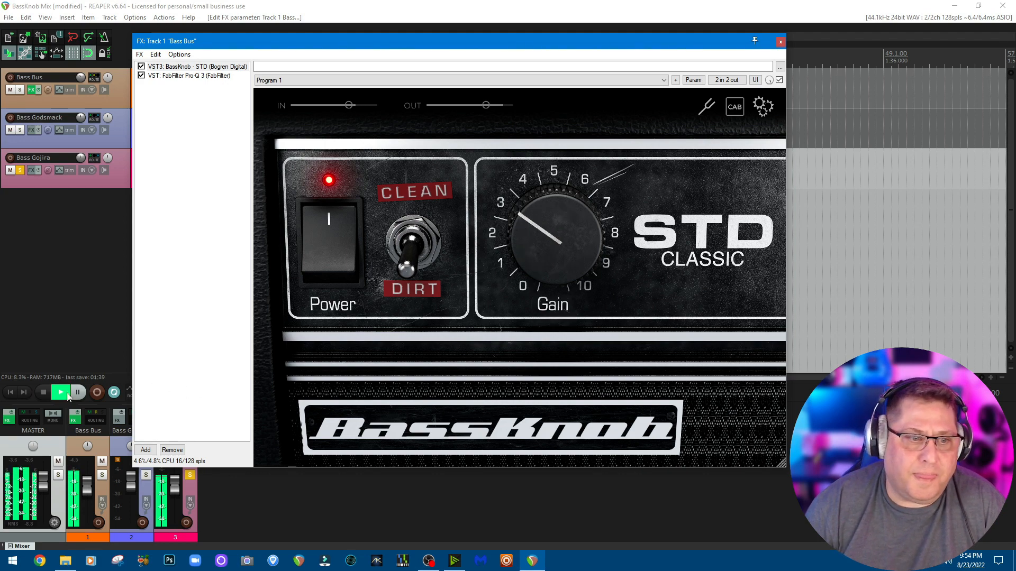
Step: Stop the Gojira bass playback with BassKnob still on the Dirt channel
{"action": "left_click", "coordinate": [59, 392]}
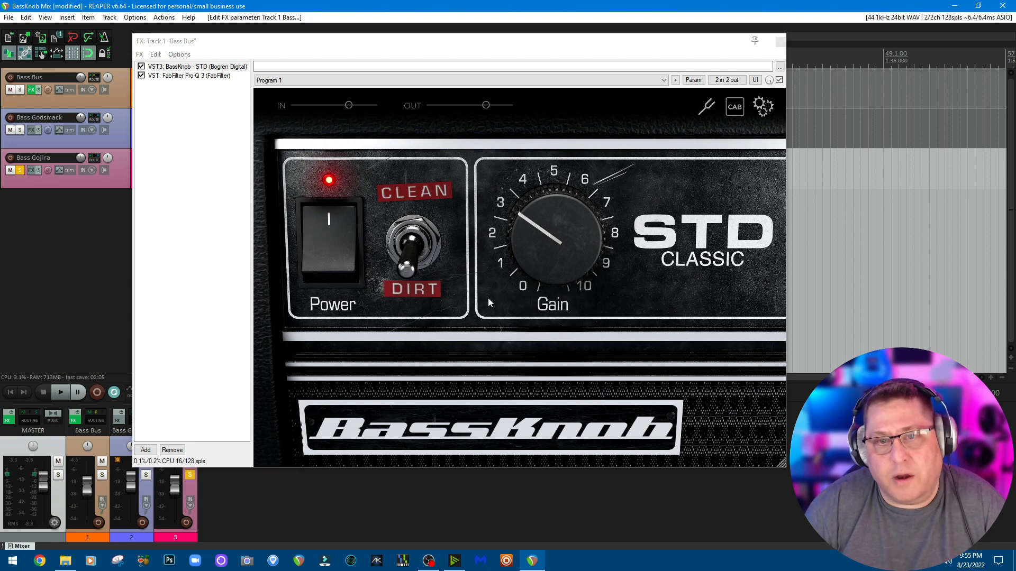
{"action": "mouse_move", "coordinate": [589, 151]}
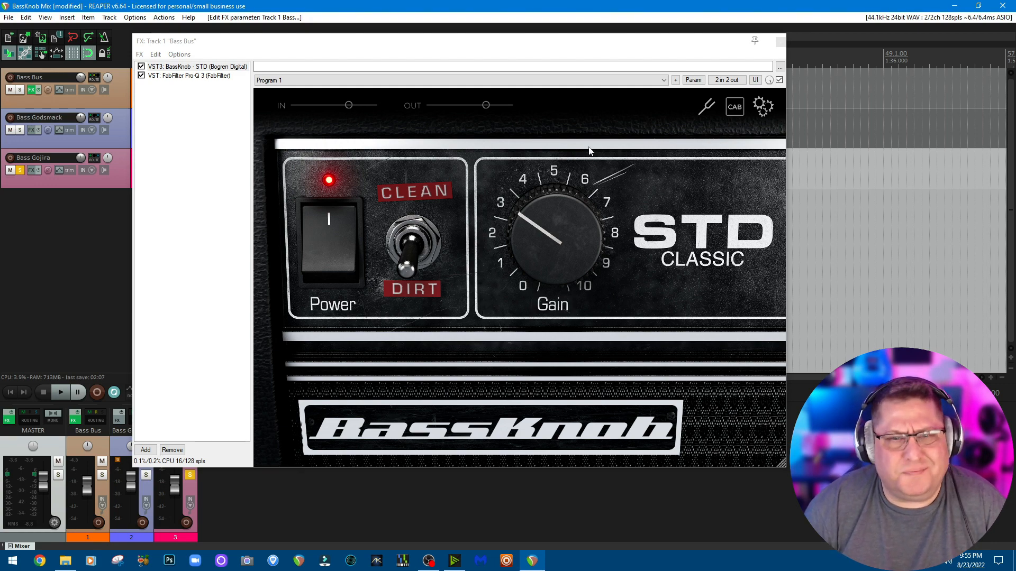
{"action": "mouse_move", "coordinate": [556, 153]}
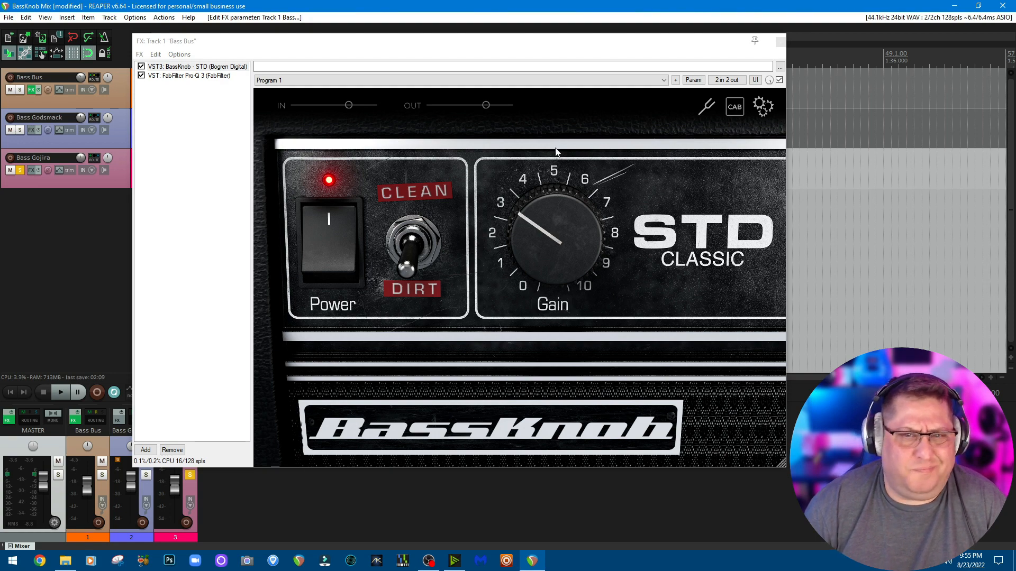
{"action": "mouse_move", "coordinate": [559, 139]}
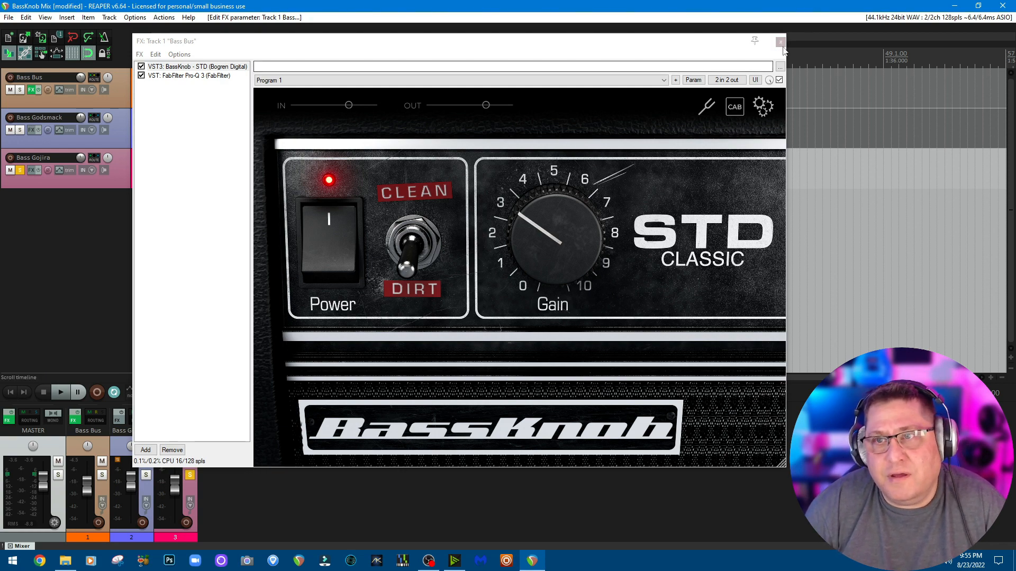
{"action": "mouse_move", "coordinate": [781, 43]}
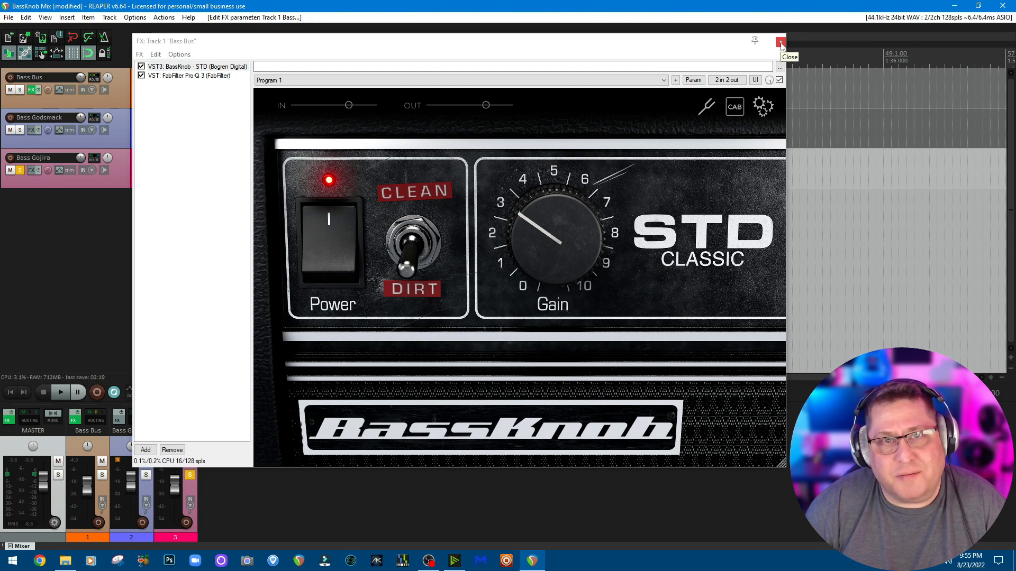